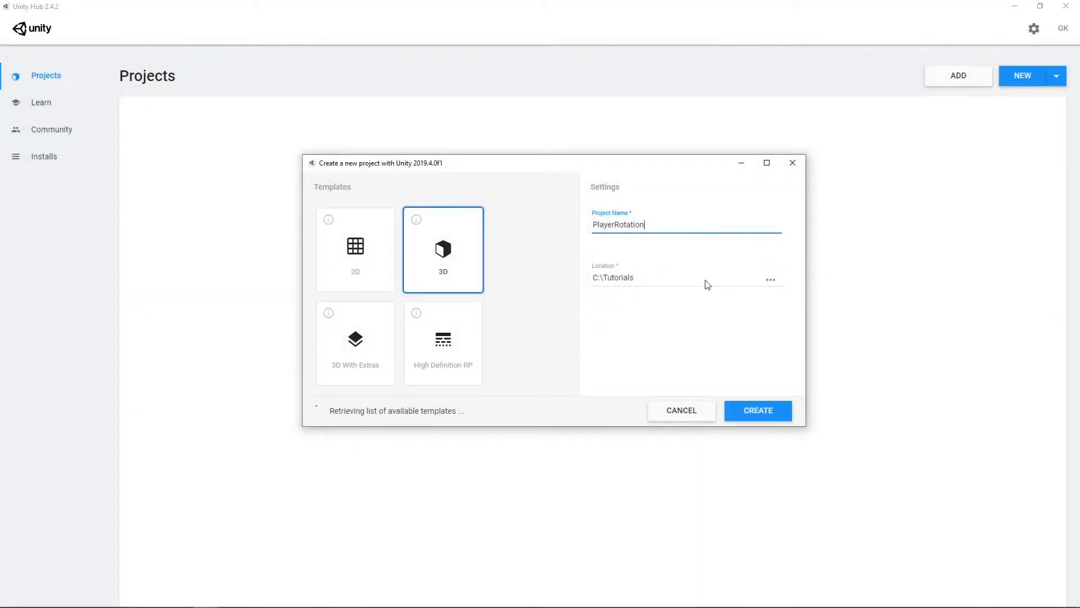
Create the new 3D project PlayerRotation in C:\Tutorials and open it in the editor
{"action": "left_click", "coordinate": [758, 410]}
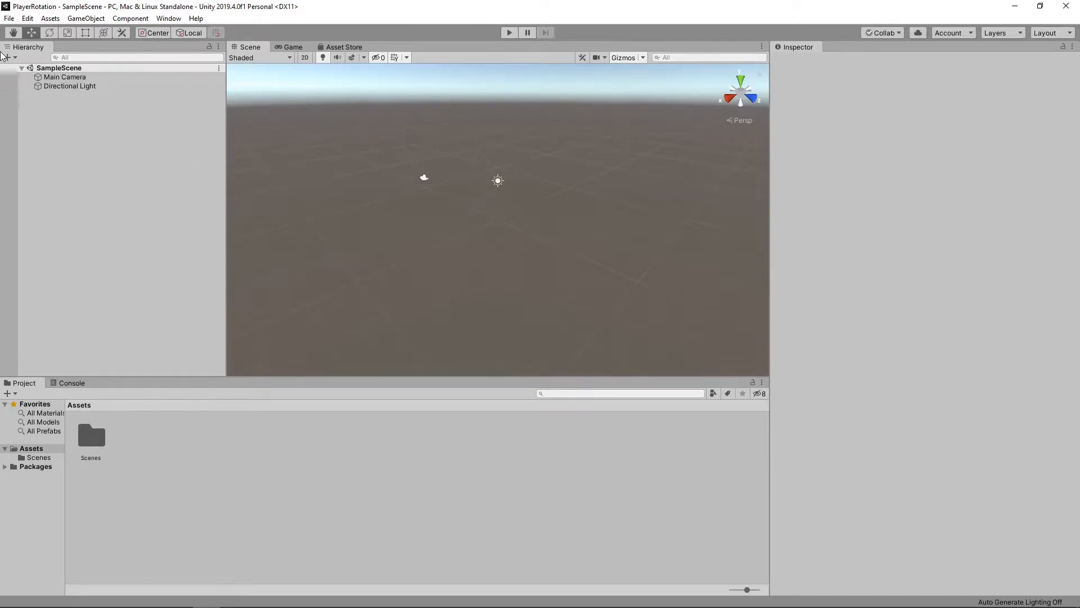
Add a Plane to the scene and scale it up to 10 as the ground
{"action": "left_click", "coordinate": [9, 58]}
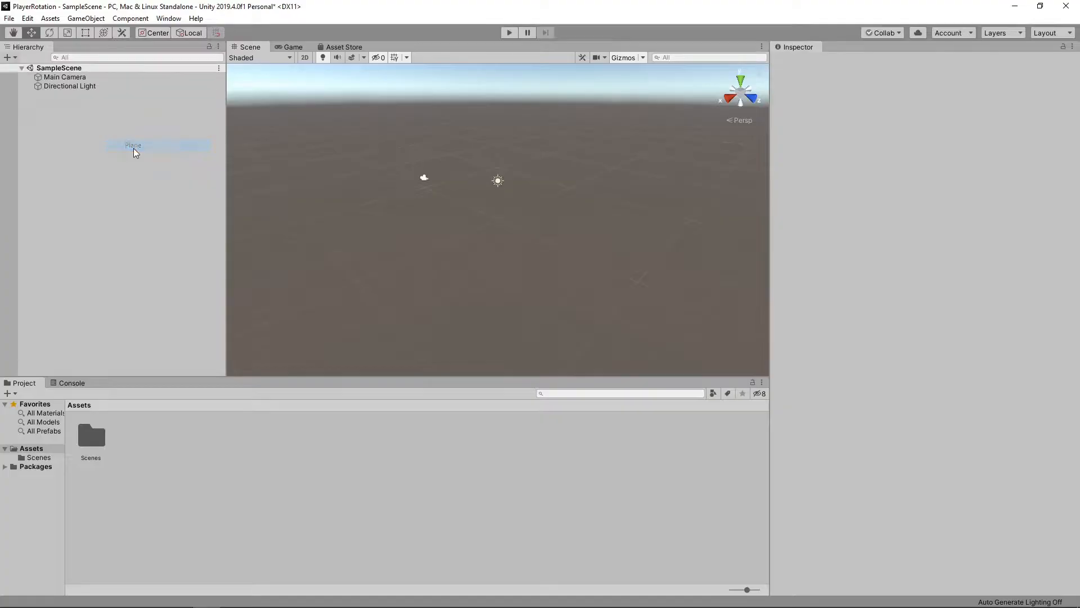
{"action": "left_click", "coordinate": [133, 145]}
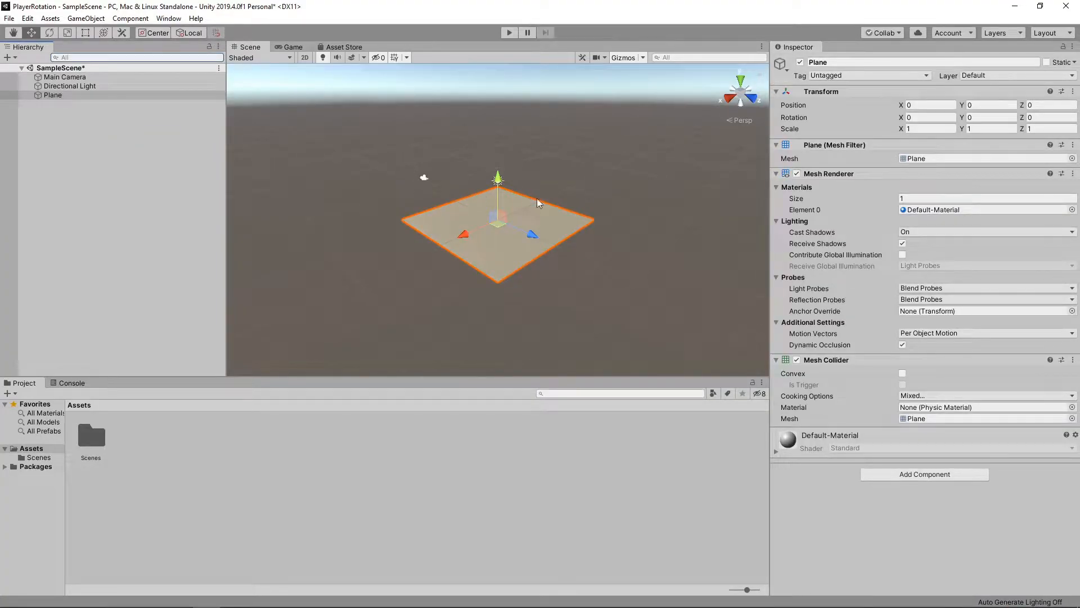
{"action": "left_click", "coordinate": [930, 129]}
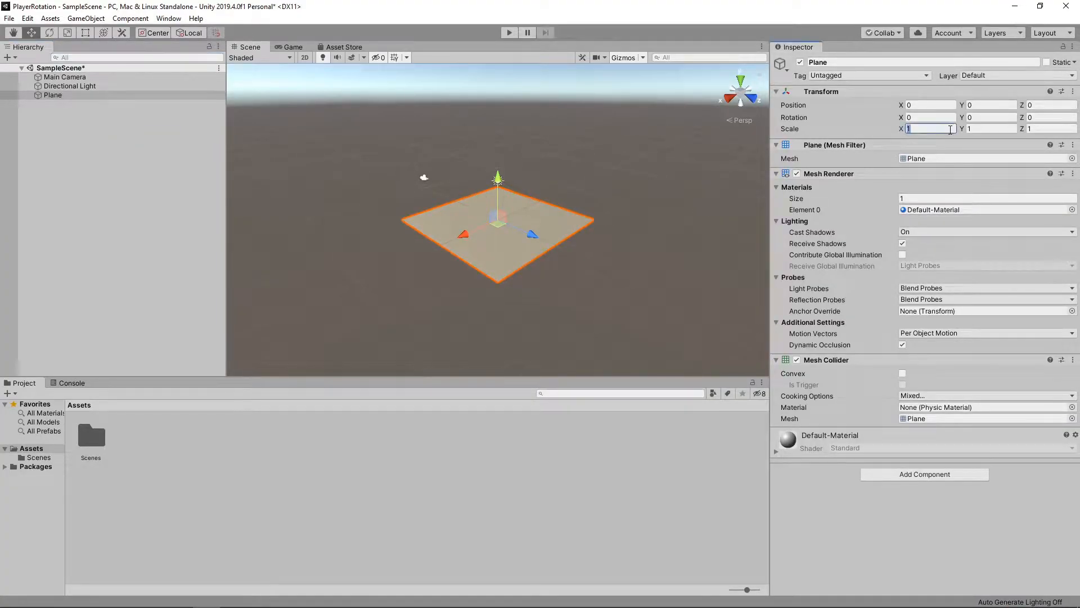
{"action": "type", "text": "10"}
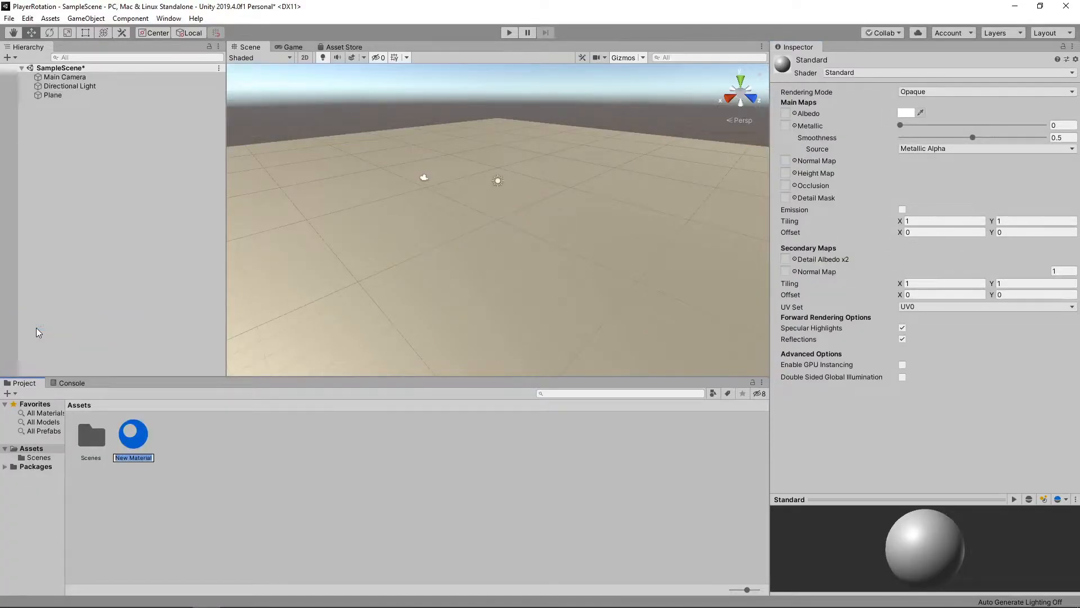
{"action": "mouse_move", "coordinate": [63, 337]}
{"action": "type", "text": "Floor"}
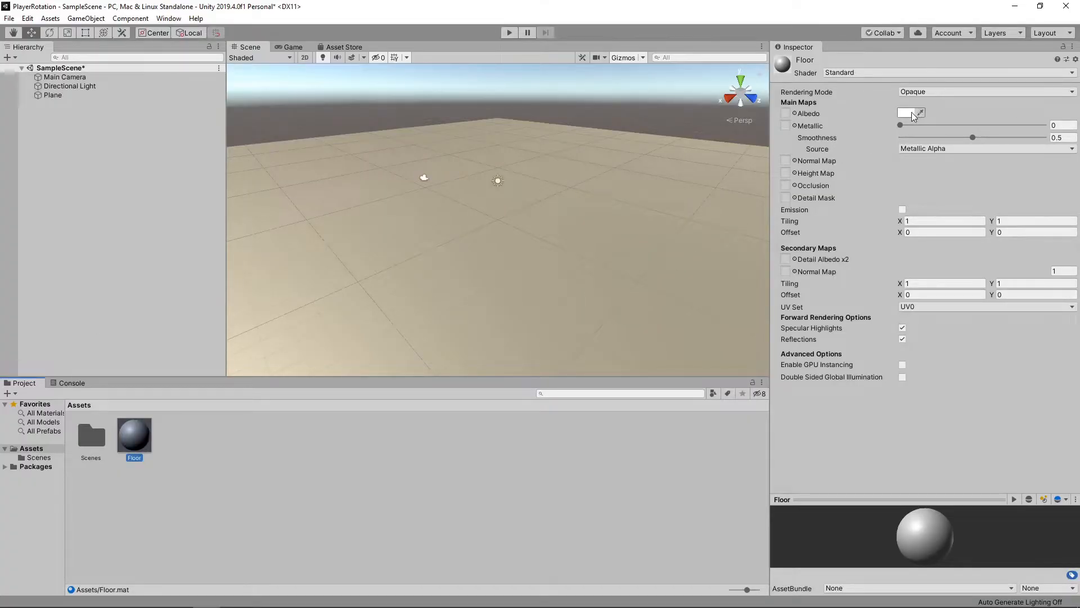
Give the Floor material a green albedo colour for the ground plane
{"action": "left_click", "coordinate": [906, 113]}
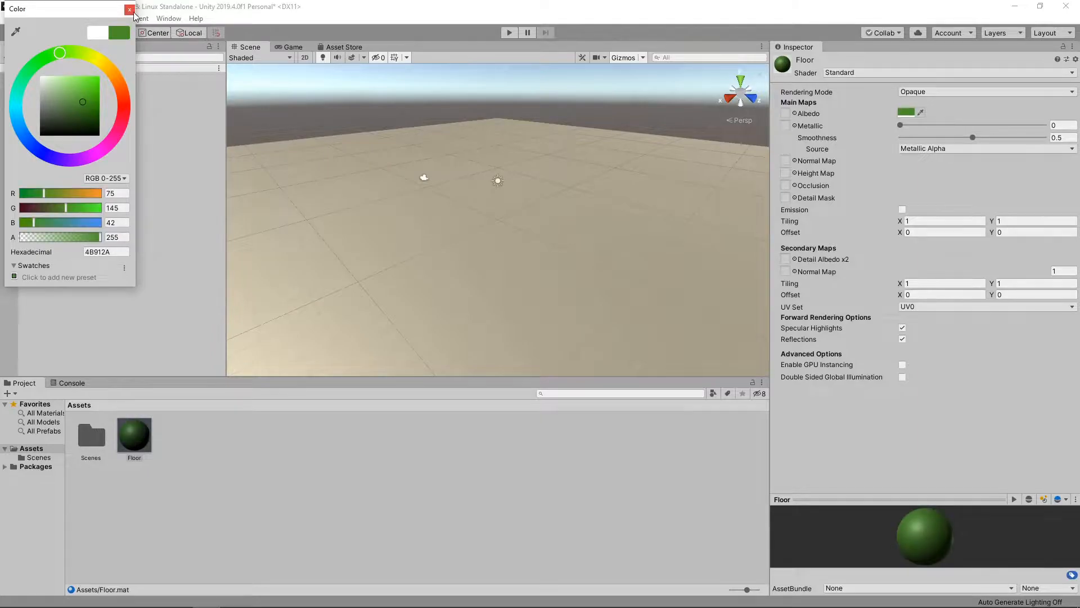
{"action": "left_click", "coordinate": [129, 9]}
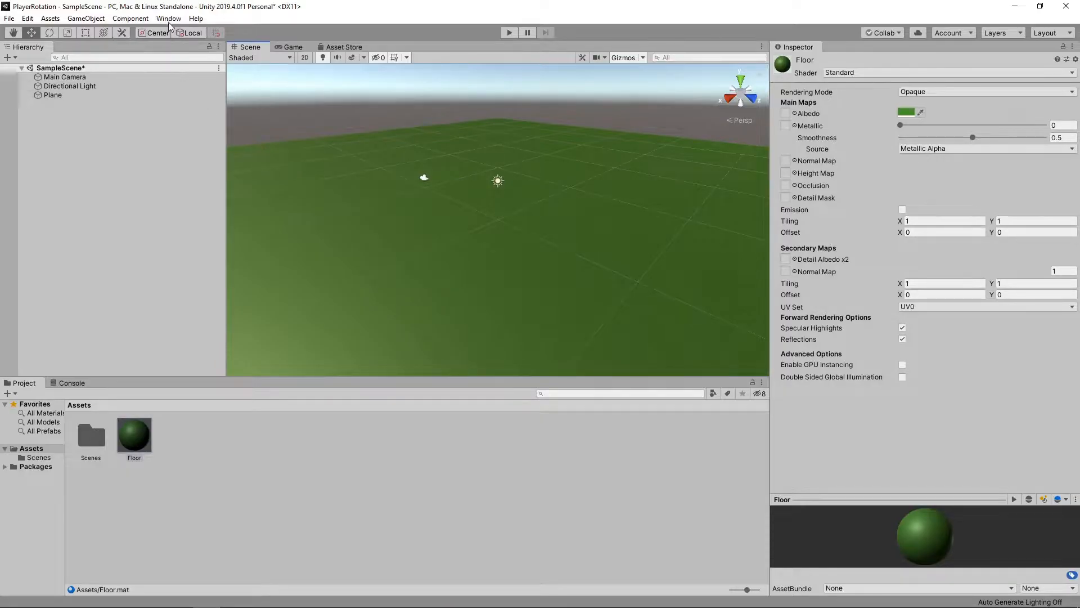
Find the RPG Monster Duo PBR Polyart pack in the Asset Store and open its page
{"action": "left_click", "coordinate": [169, 18]}
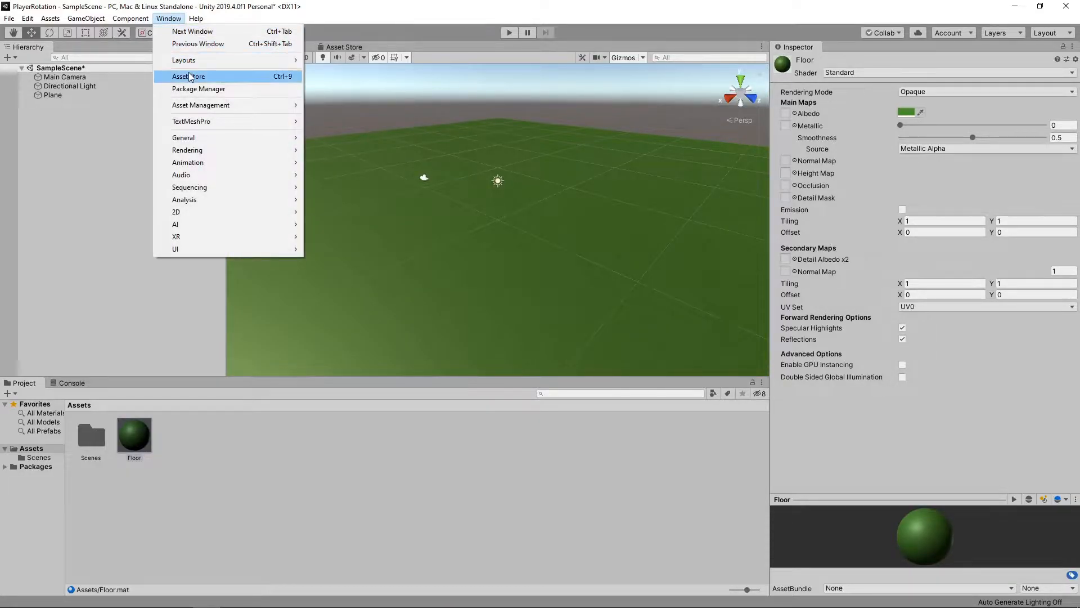
{"action": "left_click", "coordinate": [188, 77]}
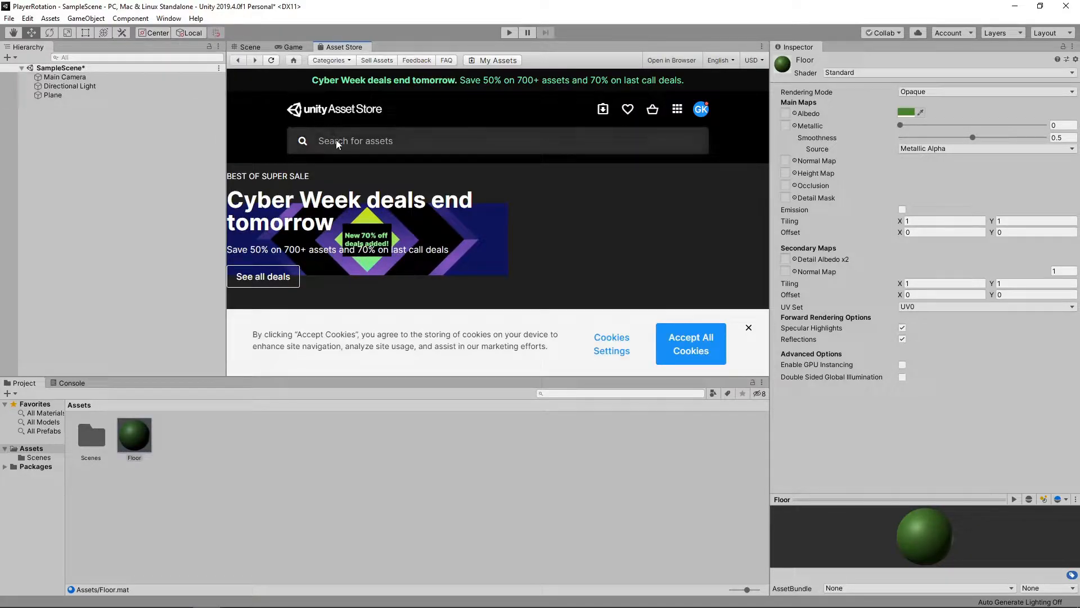
{"action": "type", "text": "RPG Monster D"}
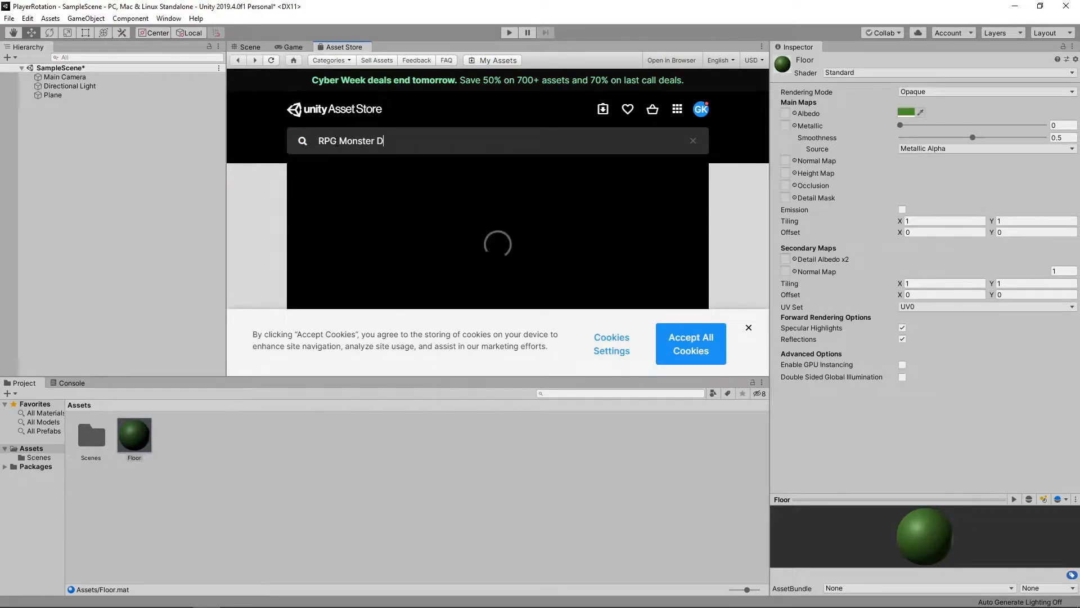
{"action": "type", "text": "UO"}
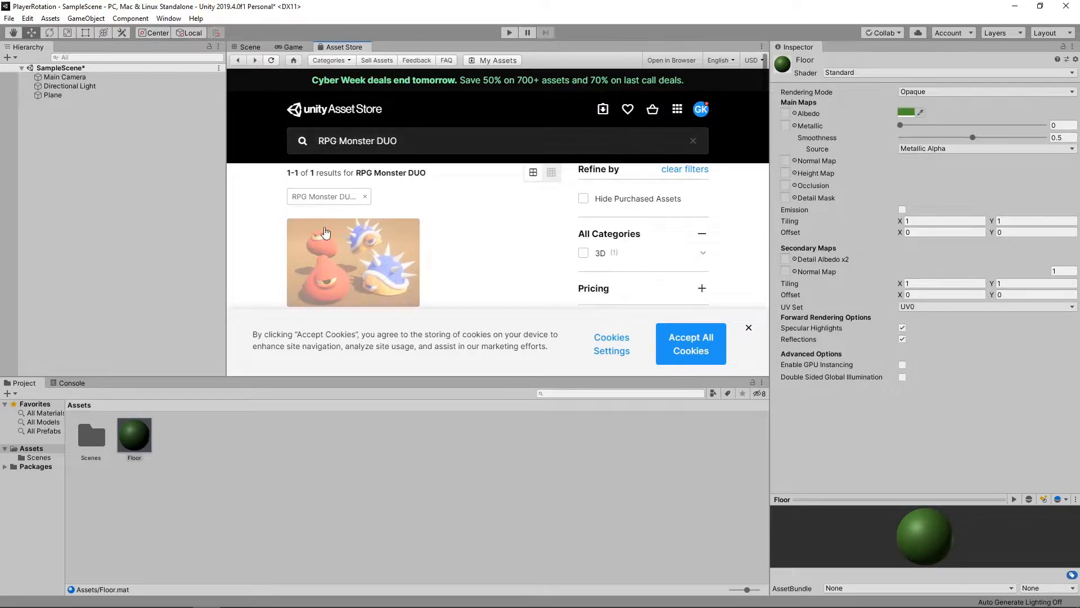
{"action": "left_click", "coordinate": [353, 262]}
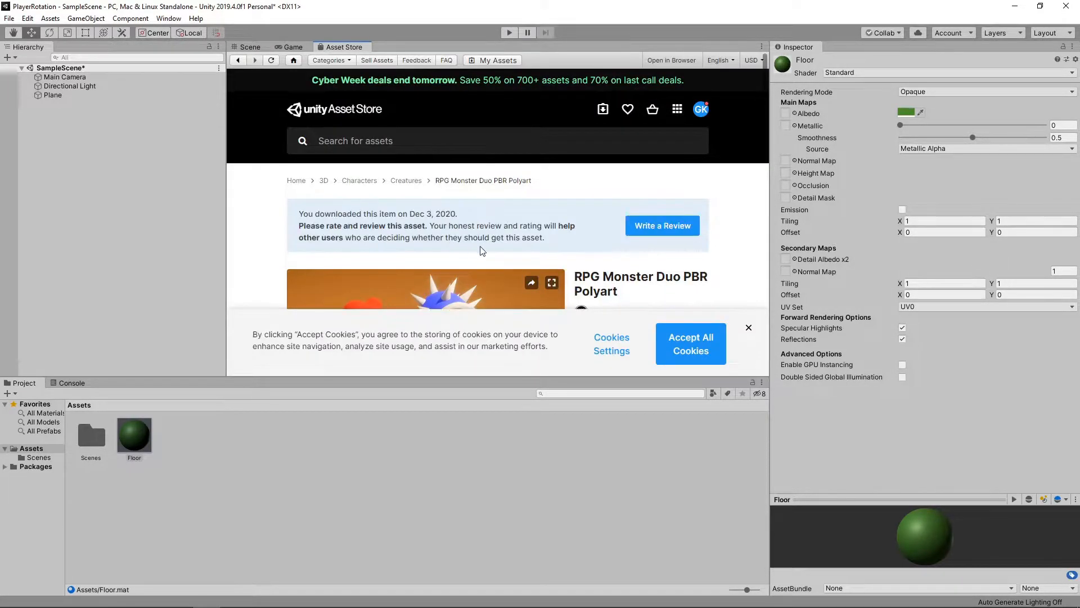
Import all files of the RPG Monster Duo package into the project
{"action": "left_click", "coordinate": [623, 273]}
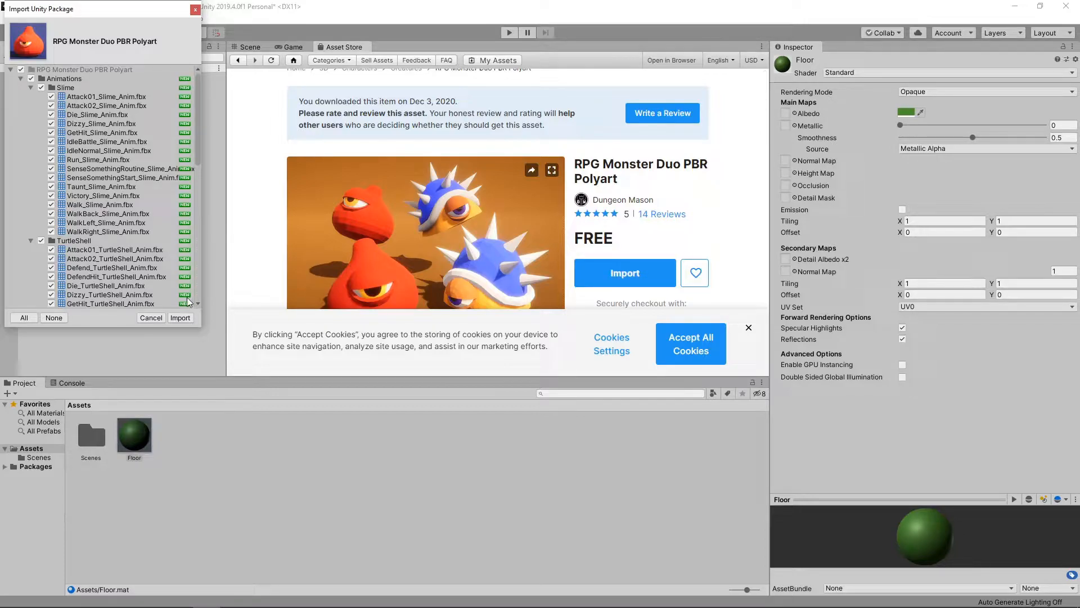
{"action": "left_click", "coordinate": [180, 318]}
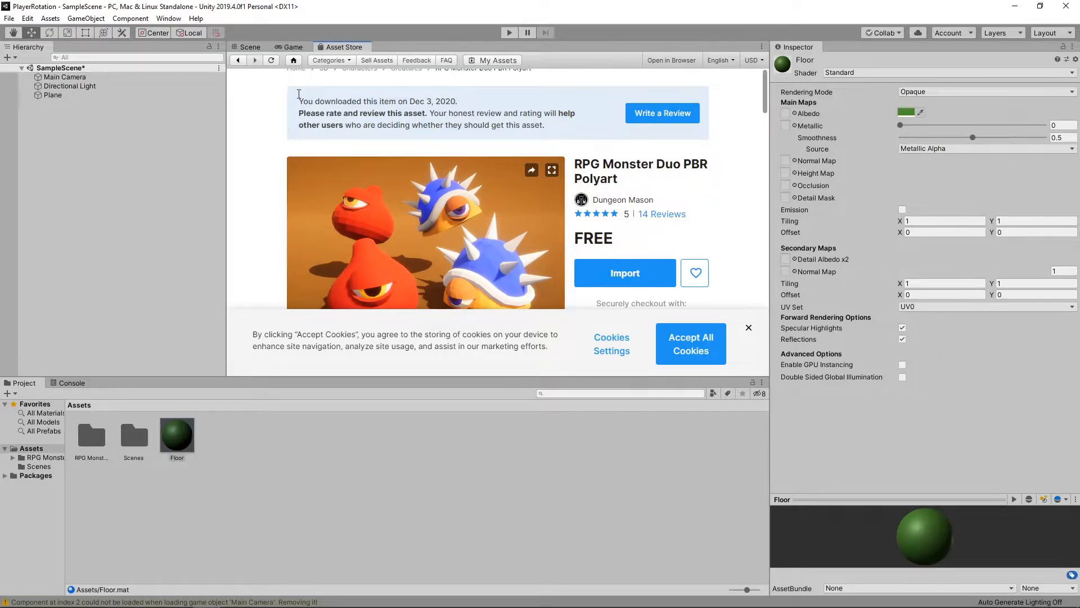
Place the SlimePBR prefab in the scene at the origin and disable its Animator
{"action": "left_click", "coordinate": [248, 47]}
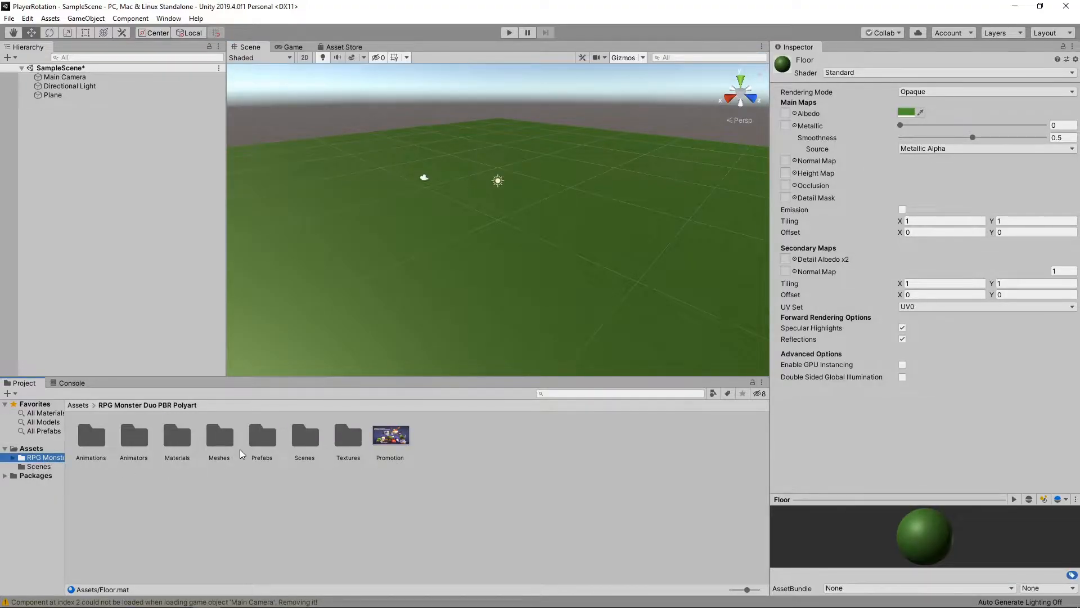
{"action": "double_click", "coordinate": [262, 434]}
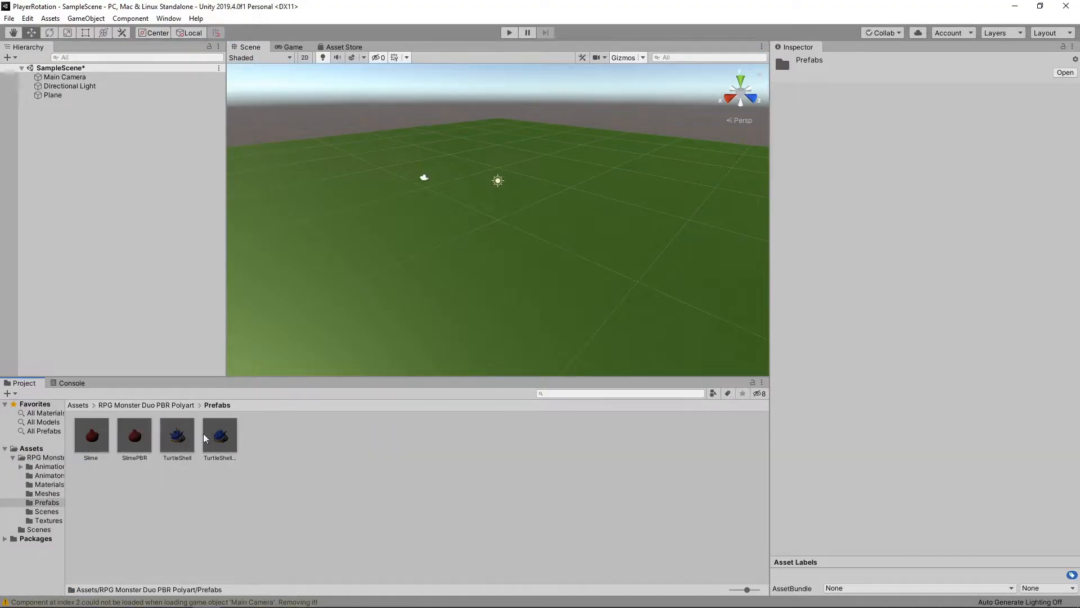
{"action": "left_click_drag", "start_coordinate": [90, 431], "coordinate": [352, 296]}
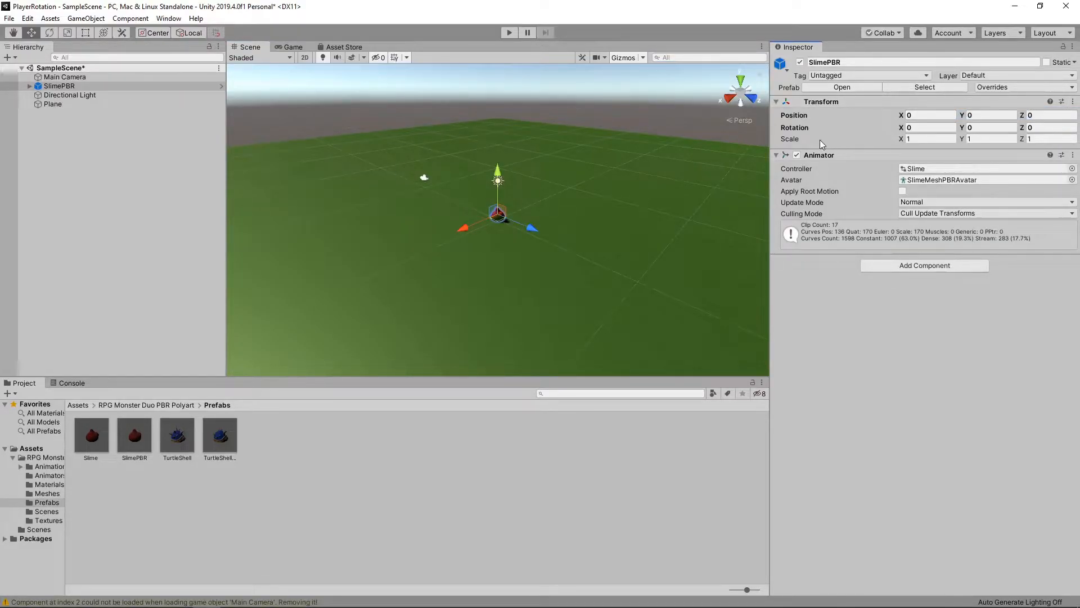
{"action": "left_click", "coordinate": [798, 154]}
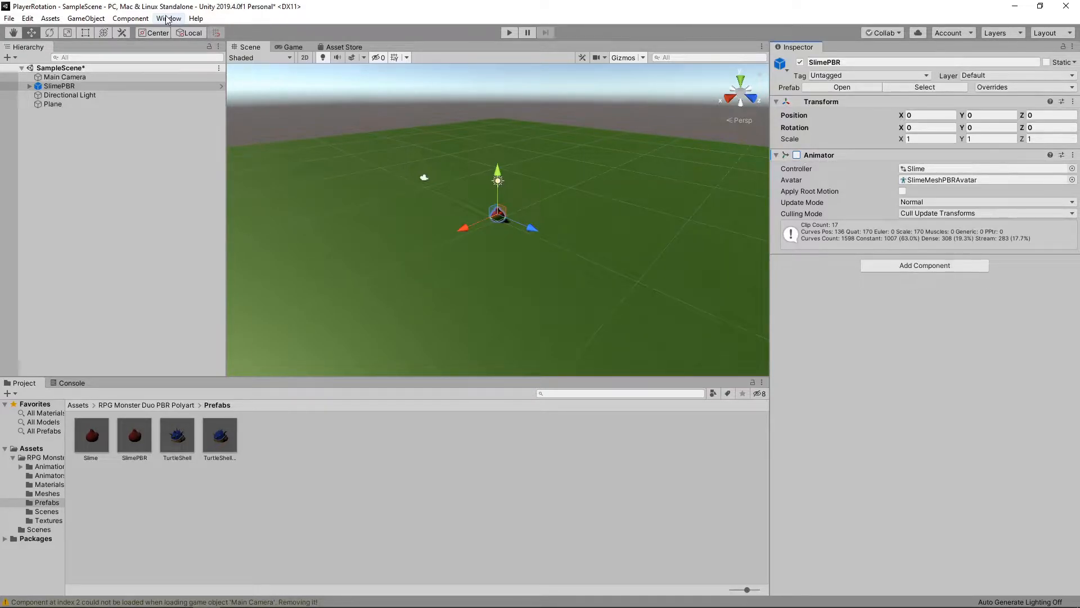
Enable Auto Generate lighting in the Lighting Settings window
{"action": "left_click", "coordinate": [169, 18]}
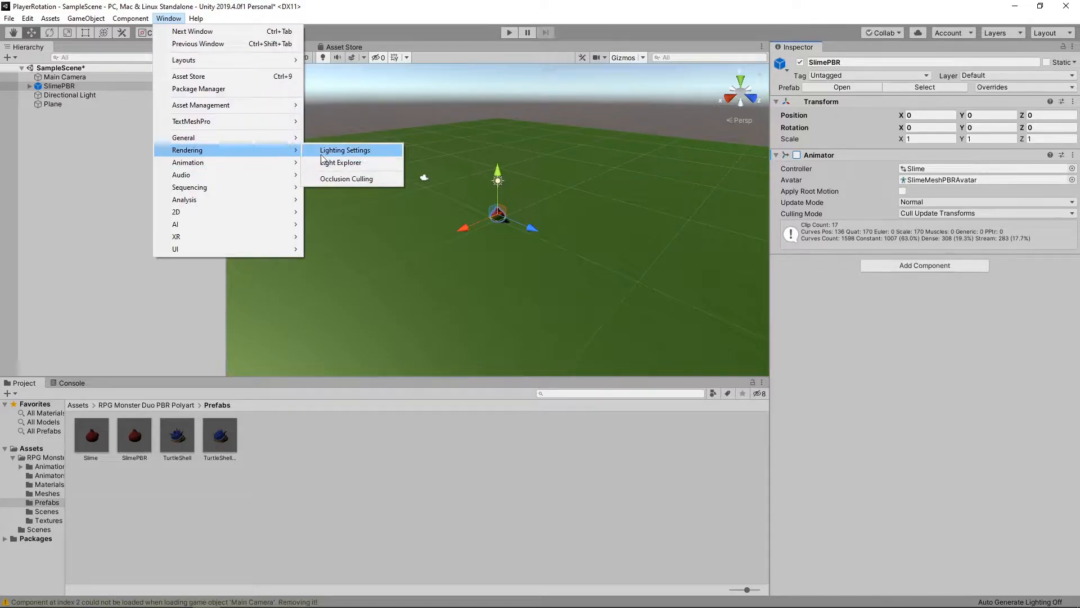
{"action": "left_click", "coordinate": [345, 150]}
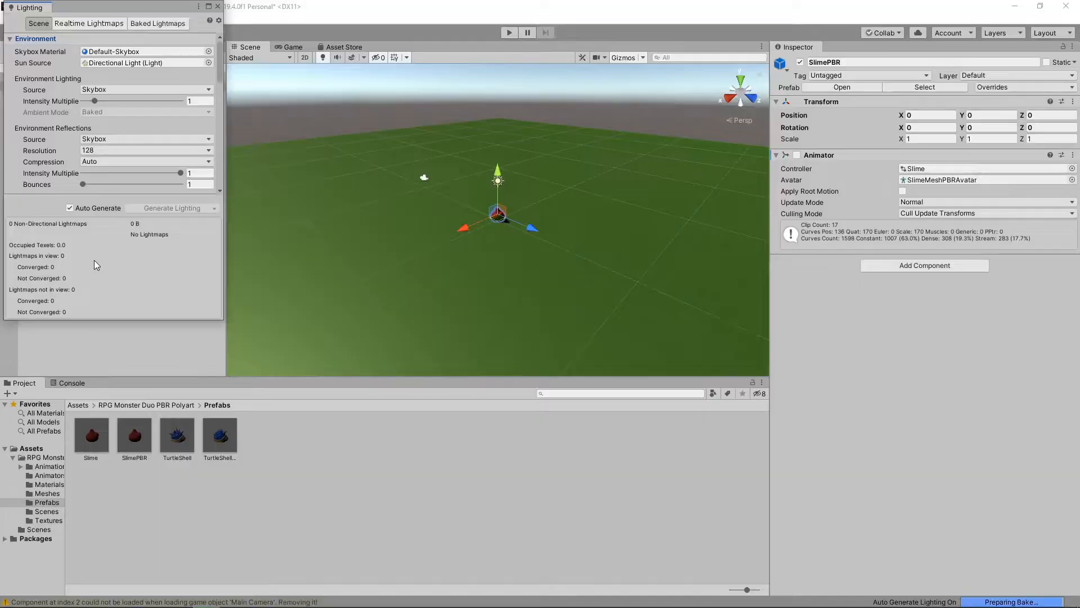
{"action": "left_click", "coordinate": [157, 23]}
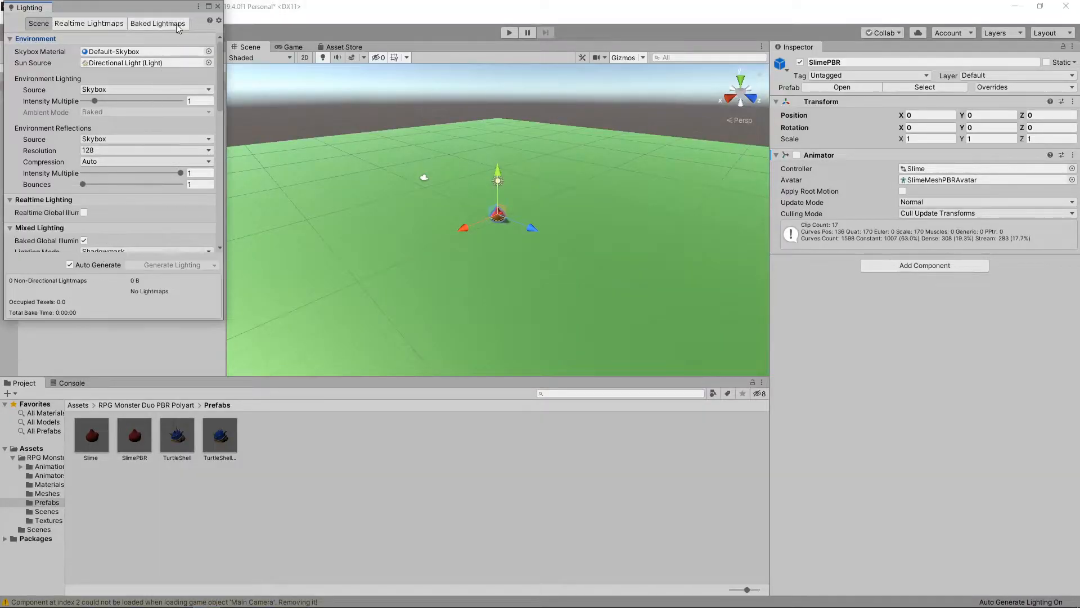
{"action": "left_click", "coordinate": [218, 21]}
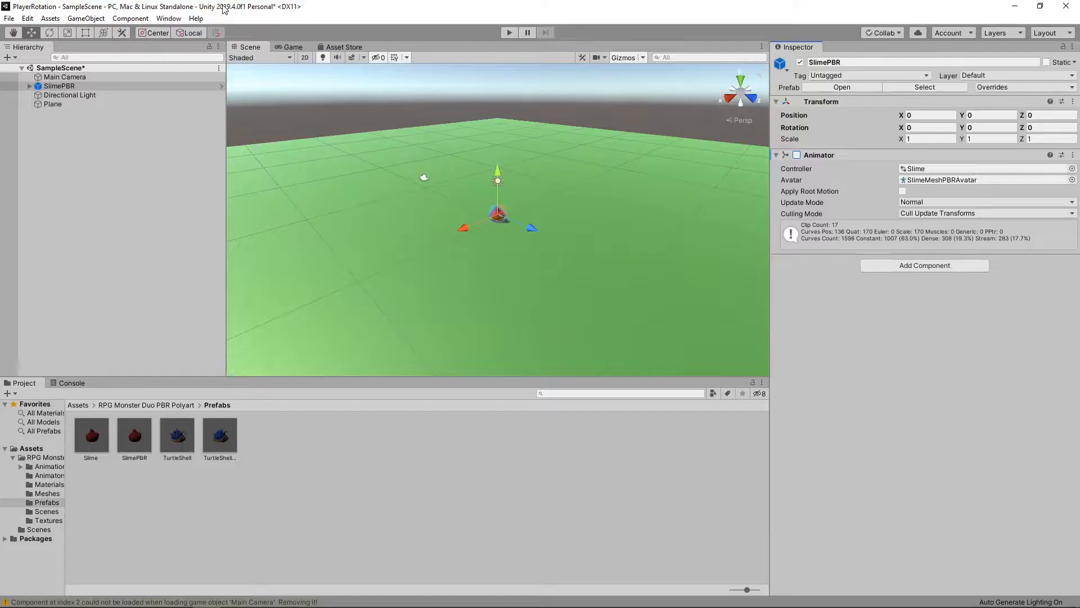
Attach a new script component named PlayerMovement to the SlimePBR character
{"action": "left_click", "coordinate": [924, 265]}
{"action": "type", "text": "scrip"}
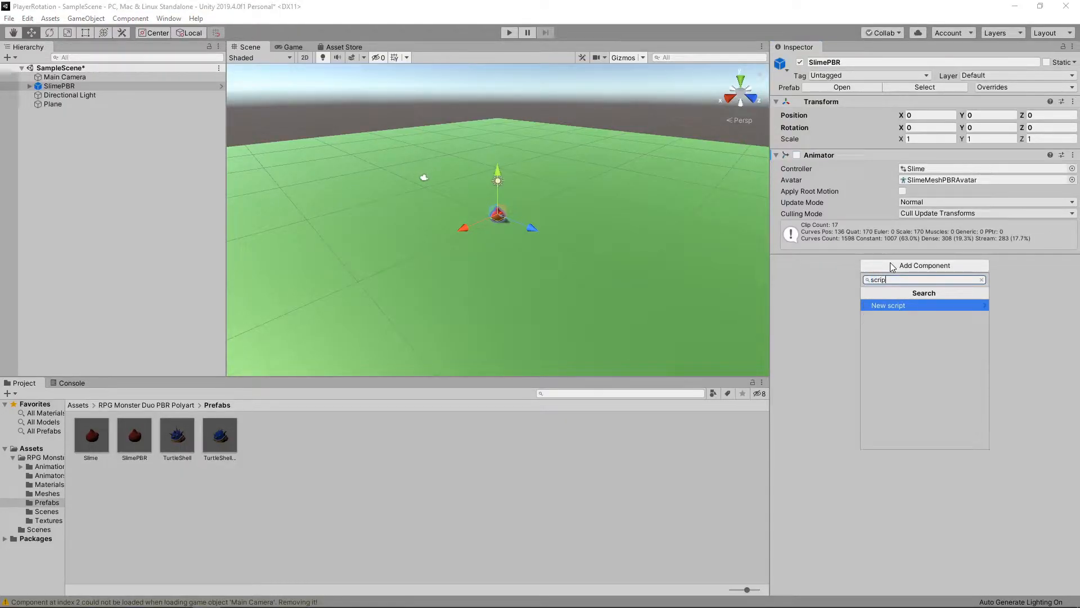
{"action": "left_click", "coordinate": [888, 305]}
{"action": "type", "text": "PlayerMovement"}
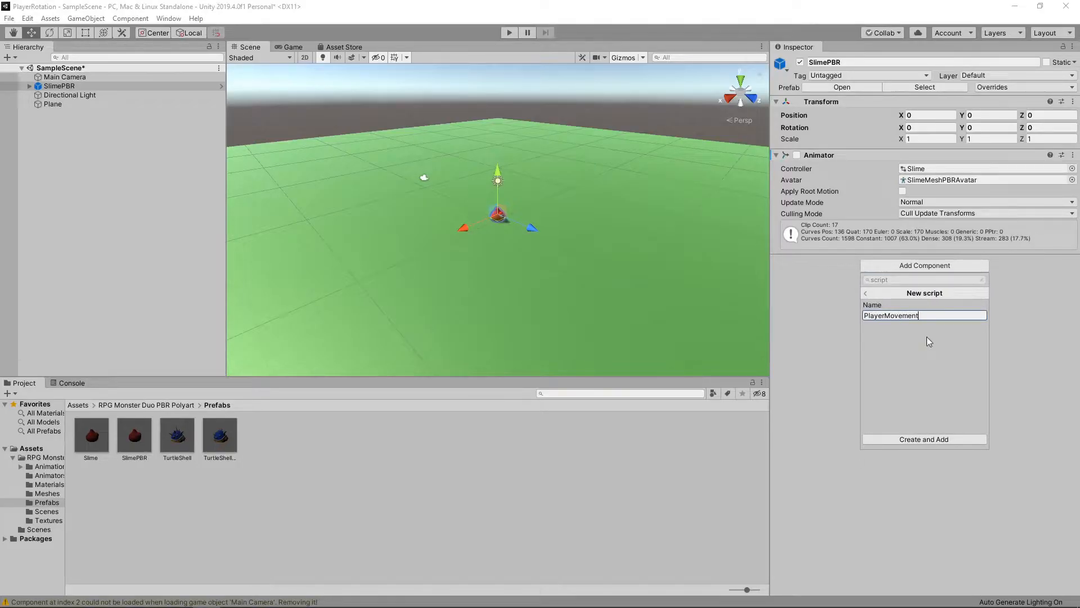
{"action": "left_click", "coordinate": [924, 439]}
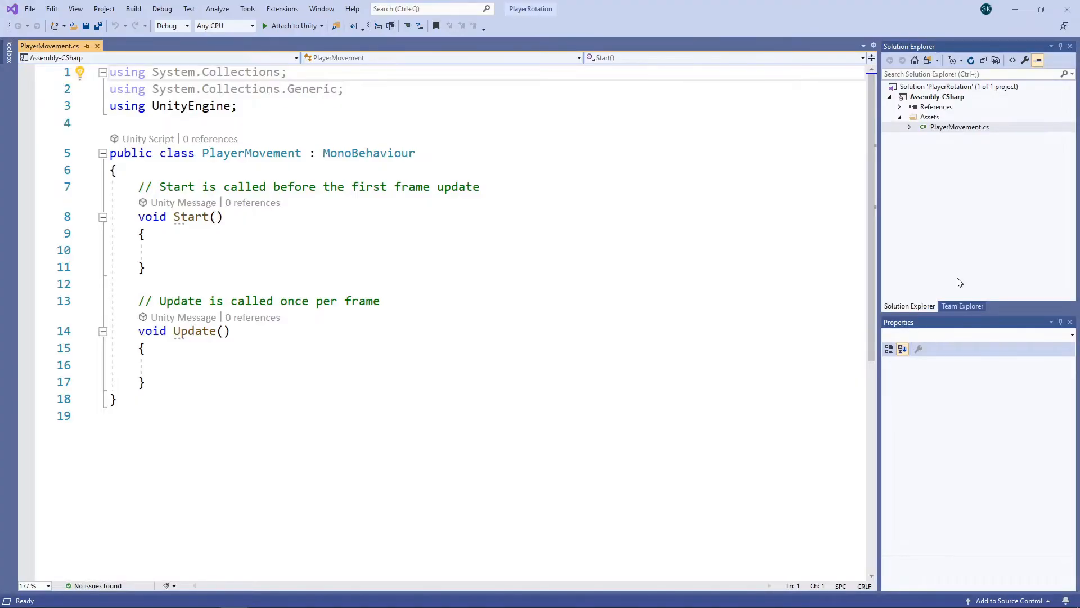
In Update, read horizontalInput and verticalInput from Input.GetAxis Horizontal and Vertical
{"action": "left_click", "coordinate": [110, 88]}
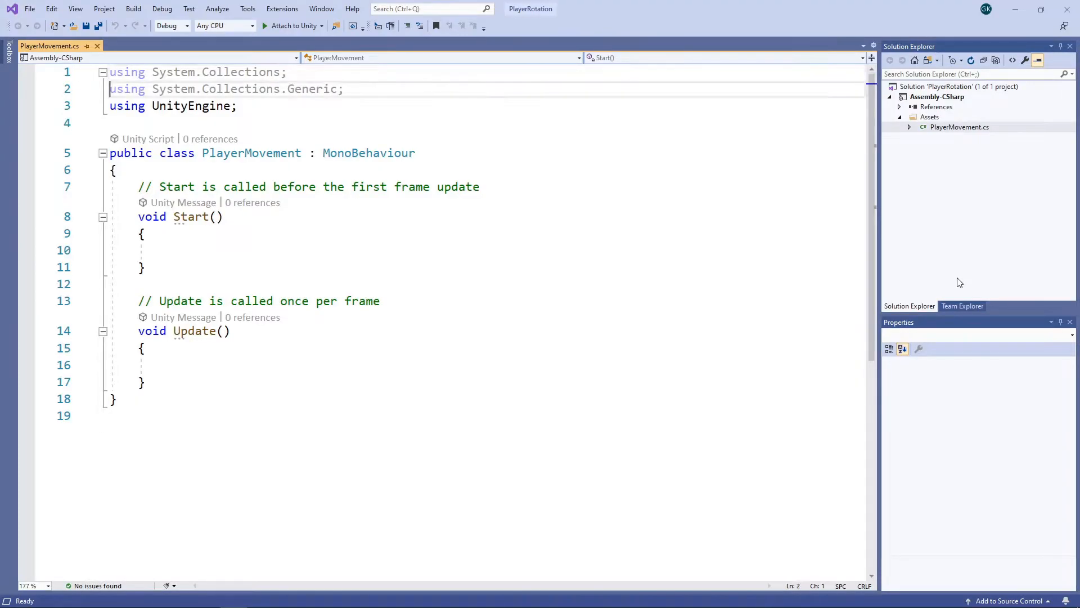
{"action": "left_click", "coordinate": [110, 365]}
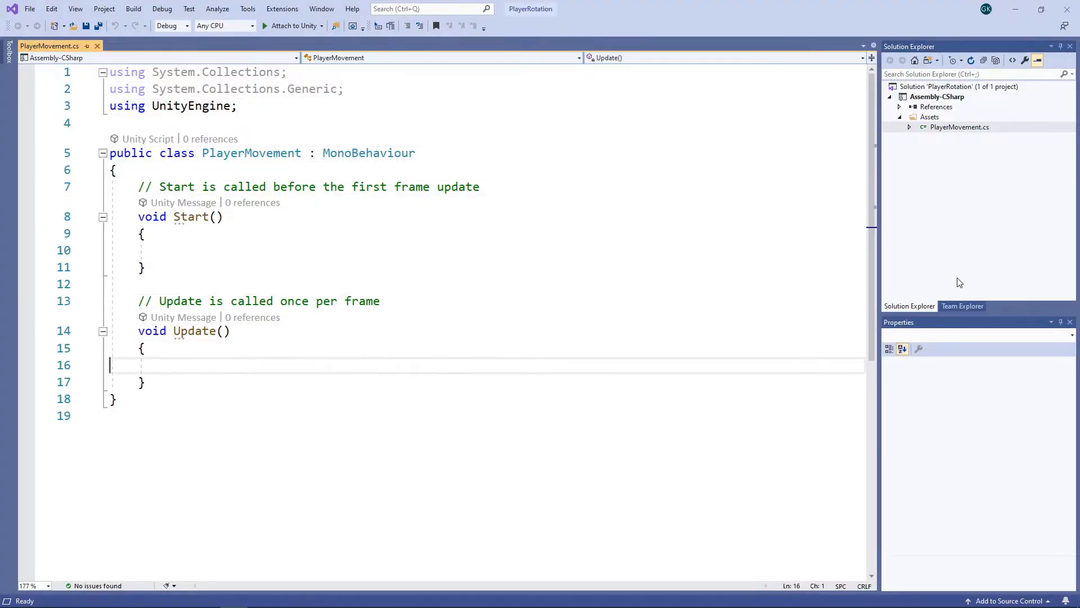
{"action": "type", "text": "float hori"}
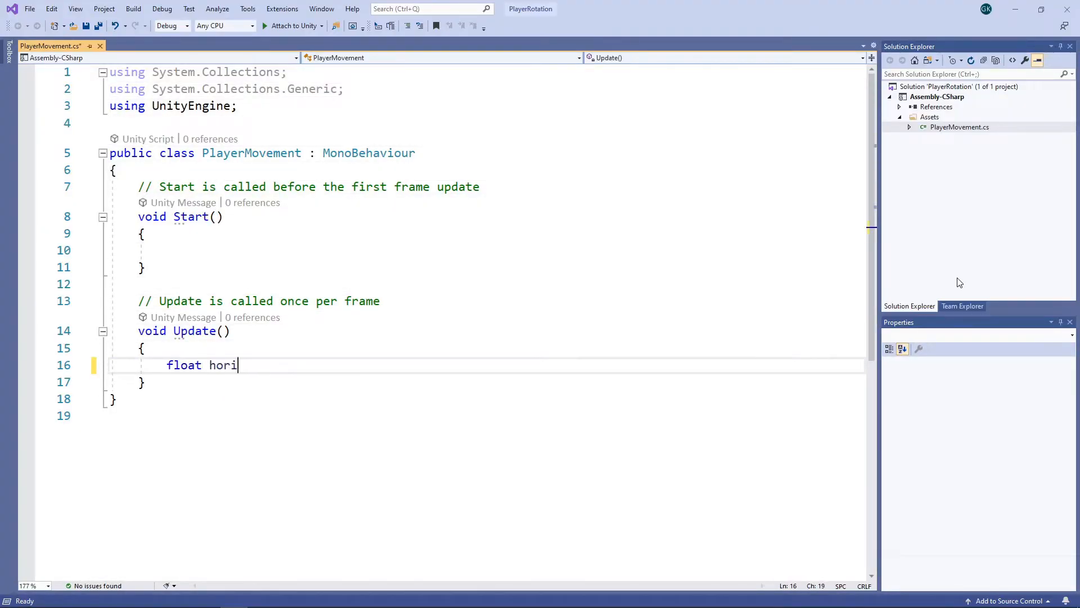
{"action": "type", "text": "zontalInput ="}
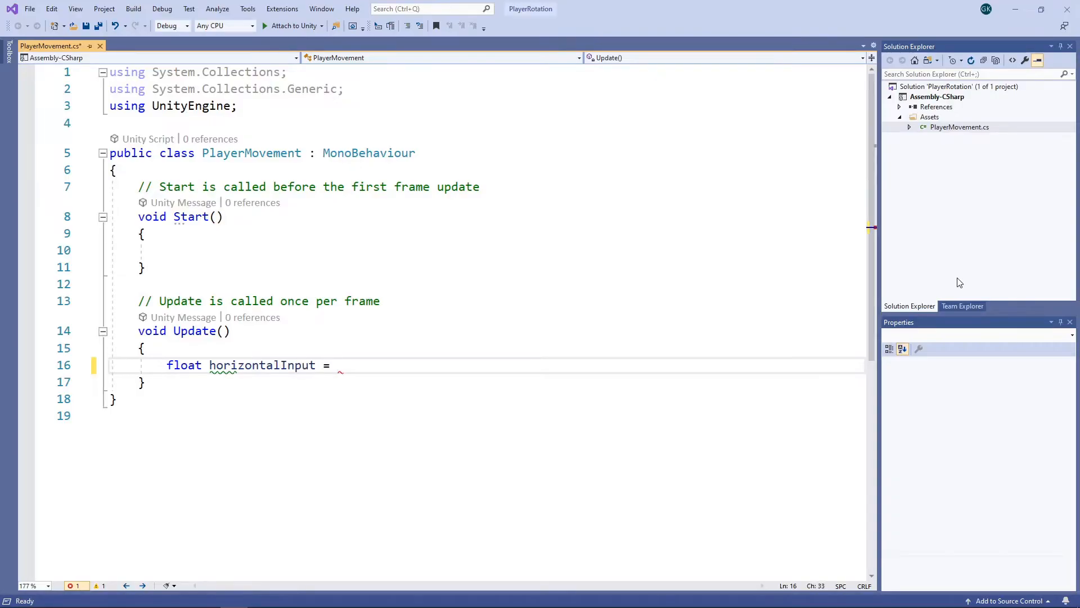
{"action": "type", "text": "Input.GetAxis"}
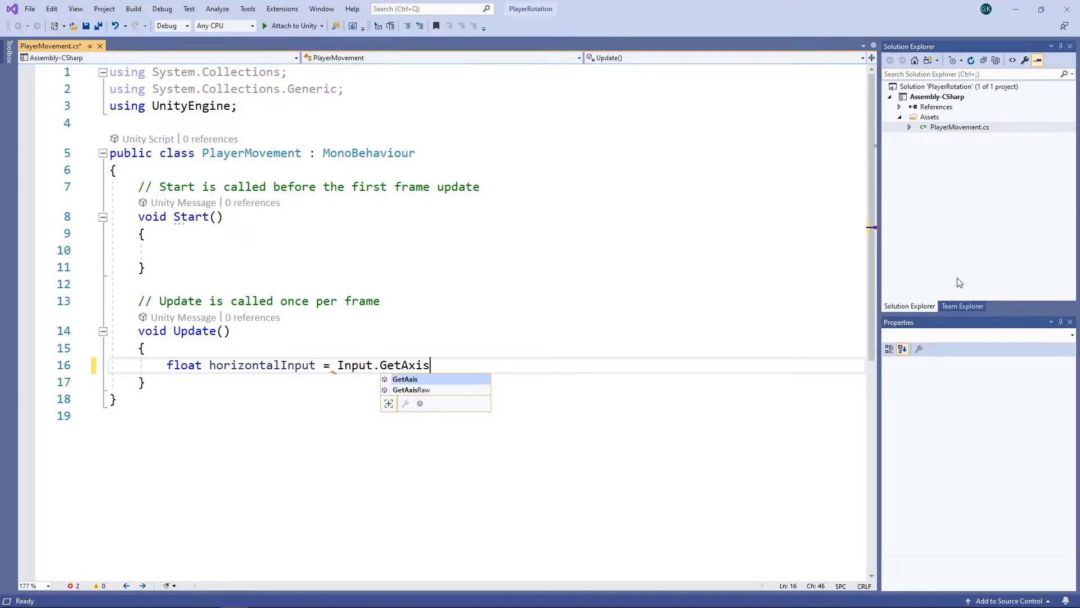
{"action": "type", "text": "(\"Horizontal\");"}
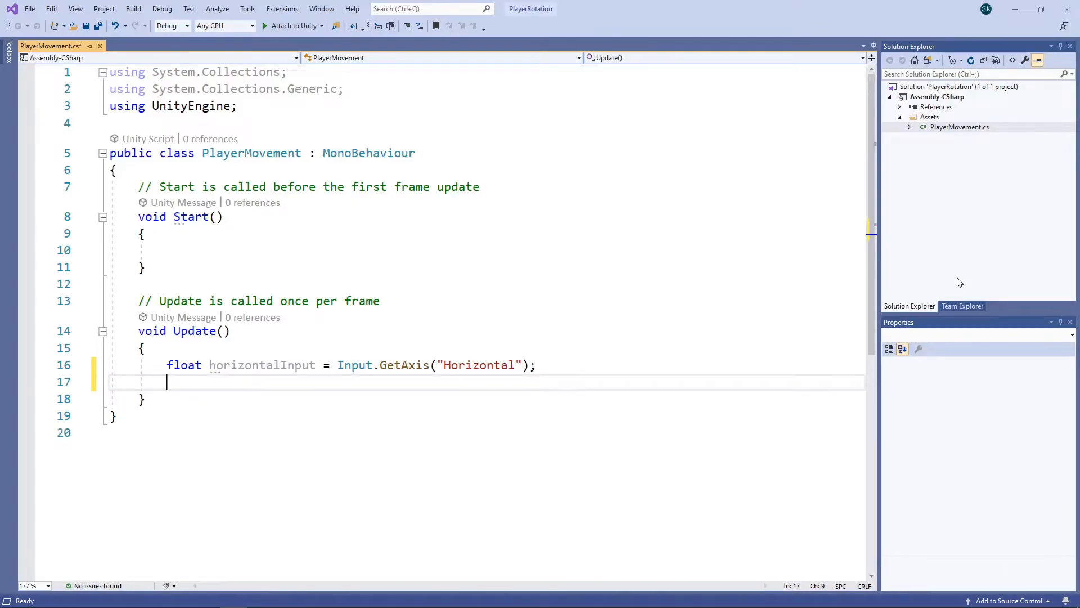
{"action": "type", "text": "float verticalI"}
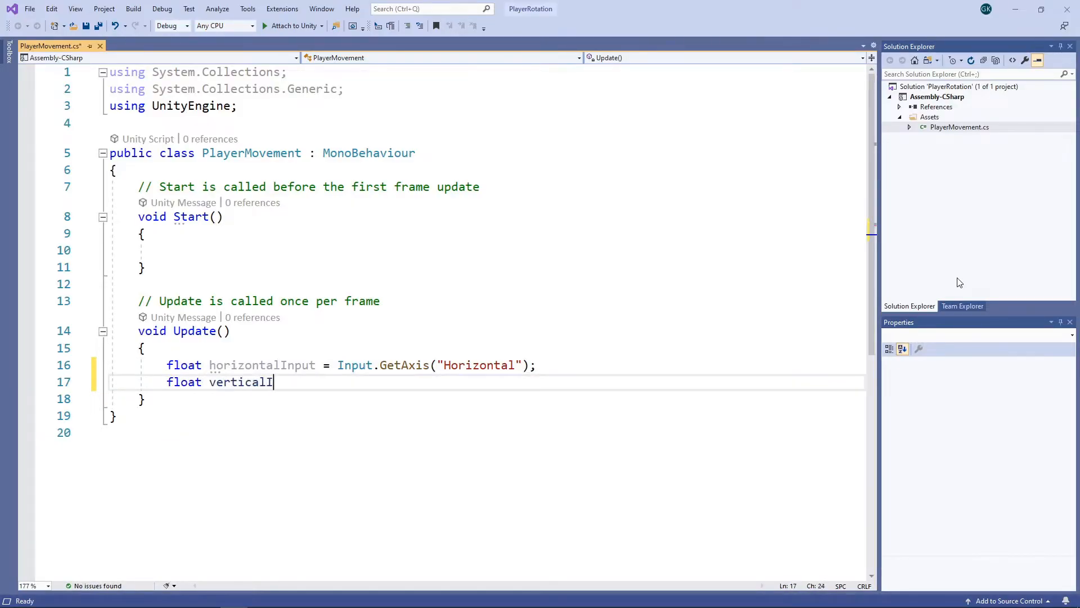
{"action": "type", "text": "nput = Input.GetAxis(\"V"}
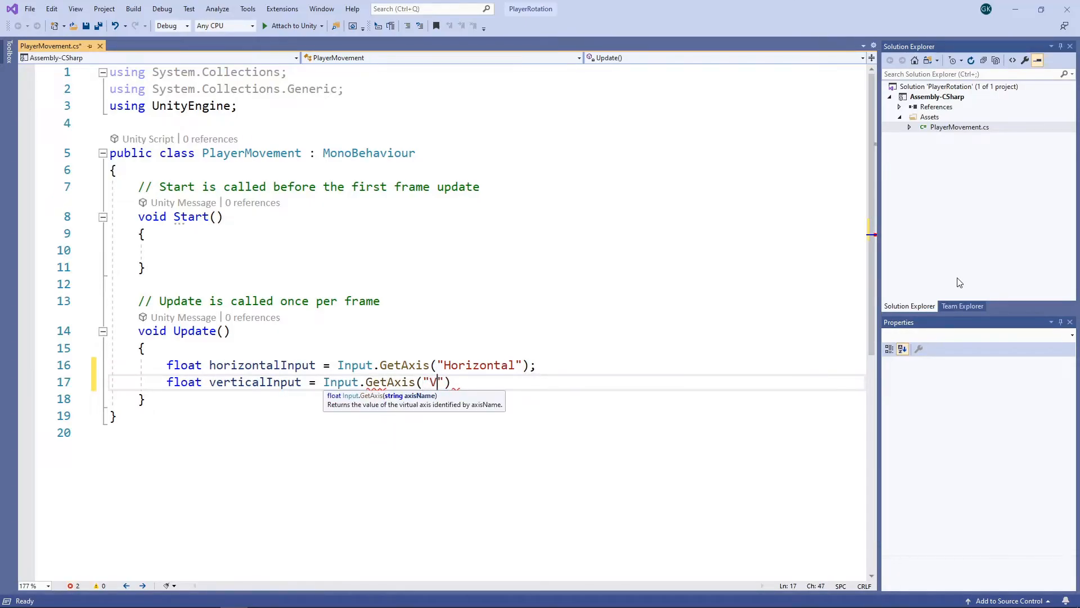
{"action": "type", "text": "ertical\");"}
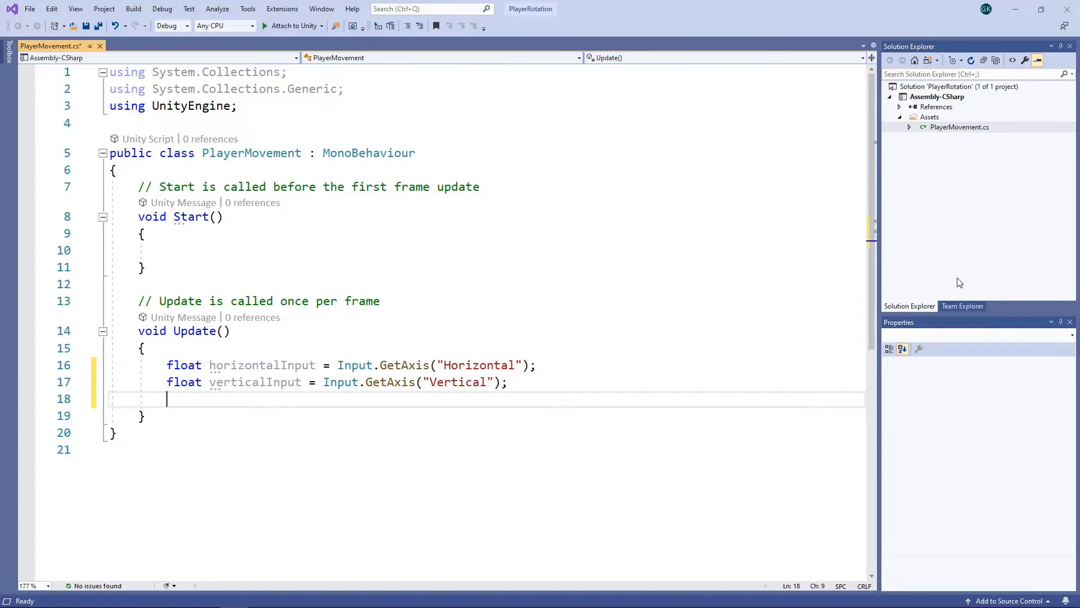
Build movementDirection as Vector3(horizontalInput, 0, verticalInput) and normalize it
{"action": "key", "text": "enter"}
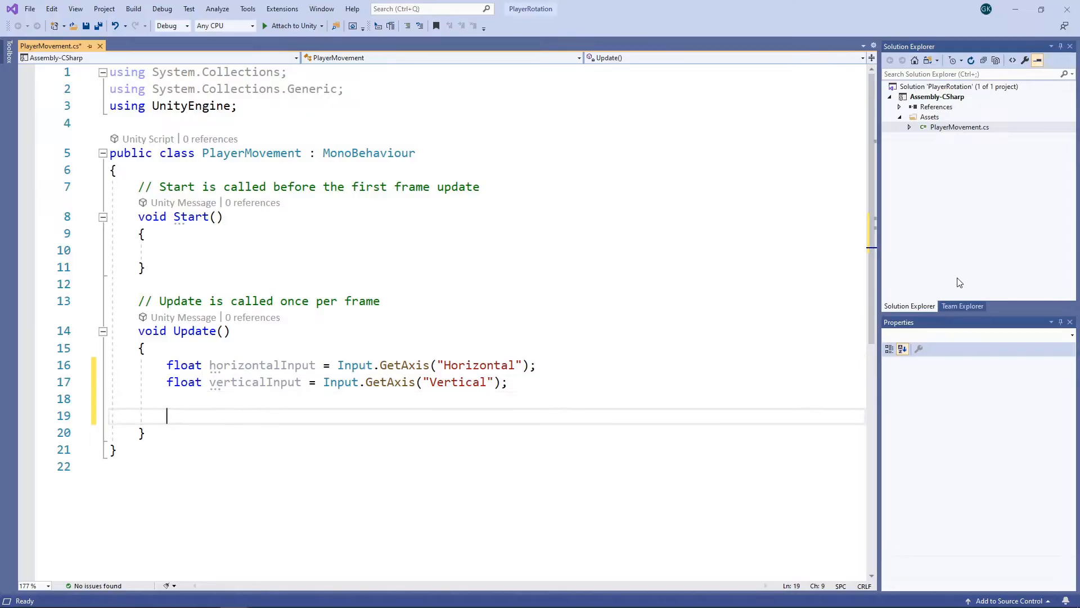
{"action": "type", "text": "Vector3 movement"}
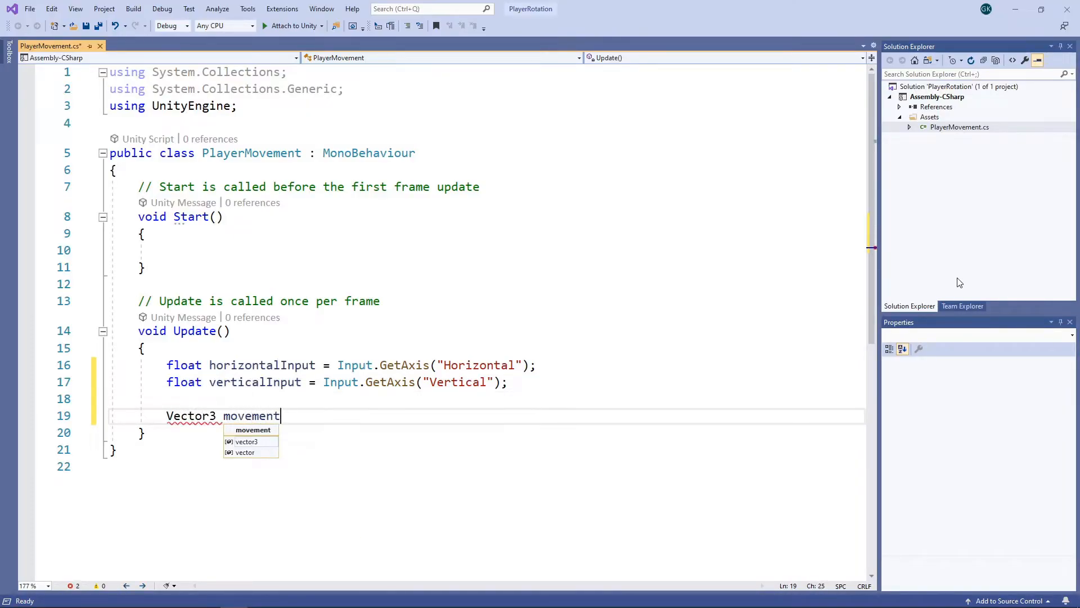
{"action": "type", "text": "Direction = new"}
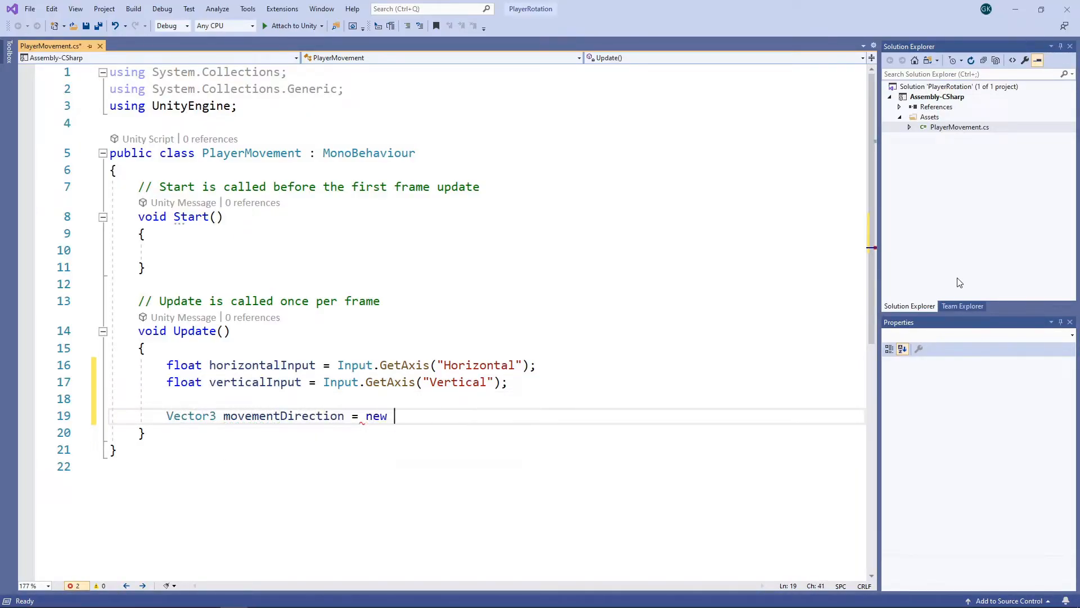
{"action": "type", "text": "Vector3("}
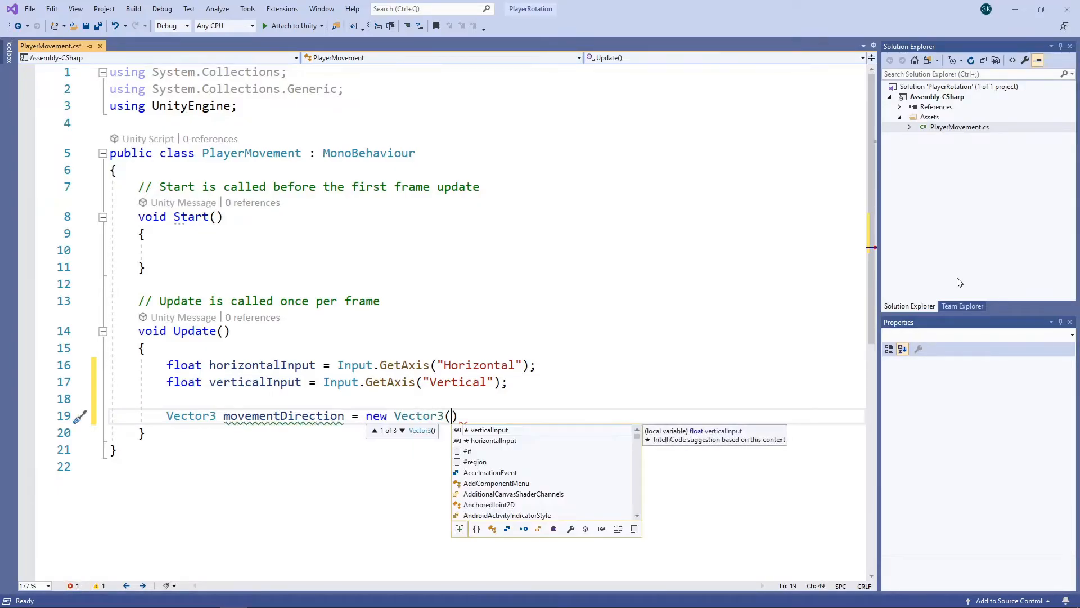
{"action": "type", "text": "horizontalInput,"}
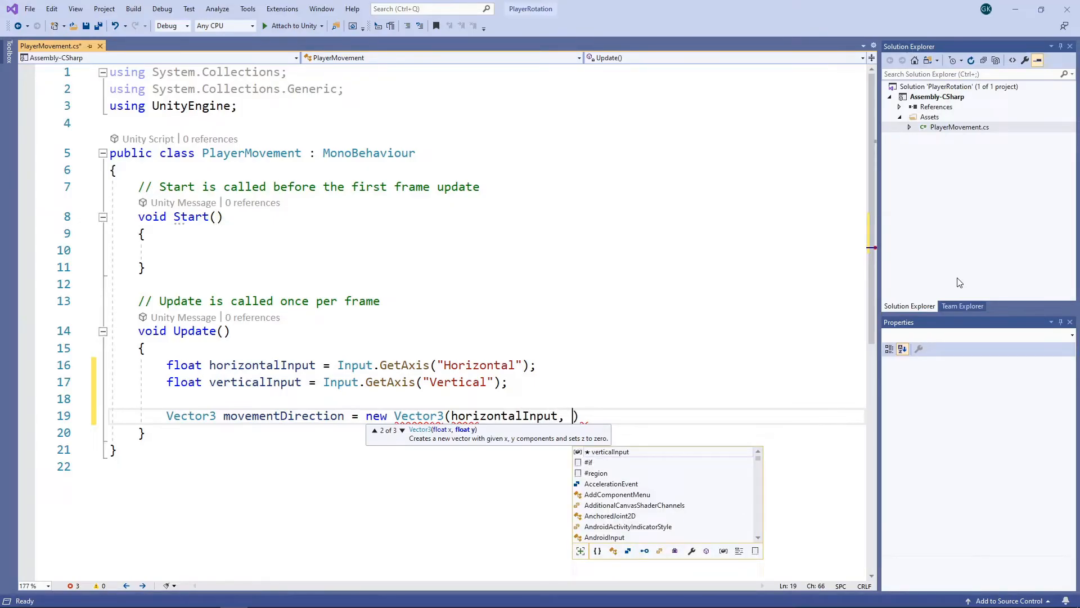
{"action": "type", "text": "0,"}
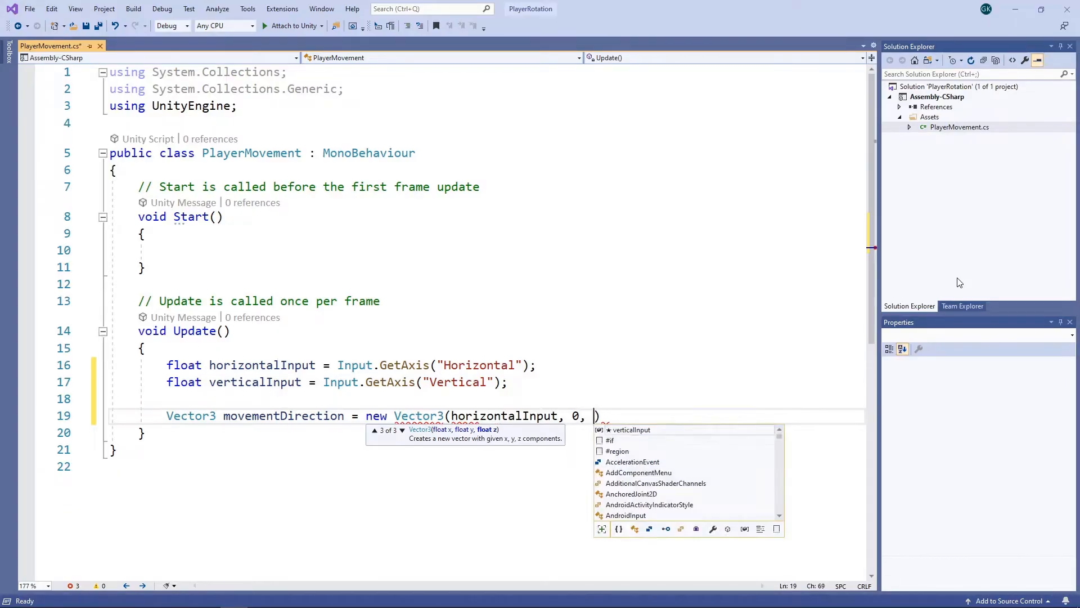
{"action": "type", "text": "verticalInput"}
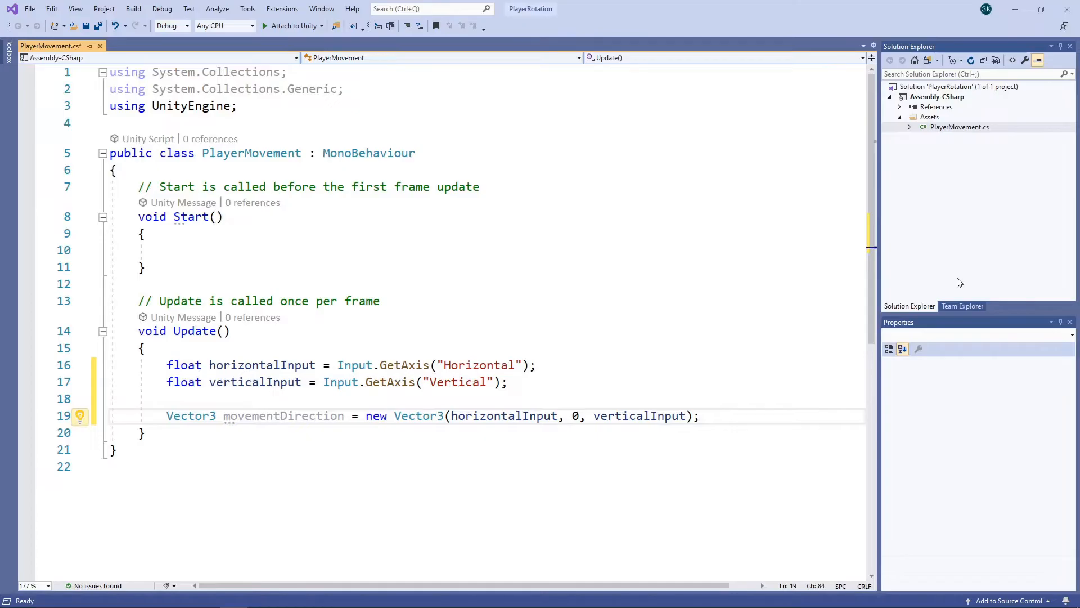
{"action": "type", "text": "movementDire"}
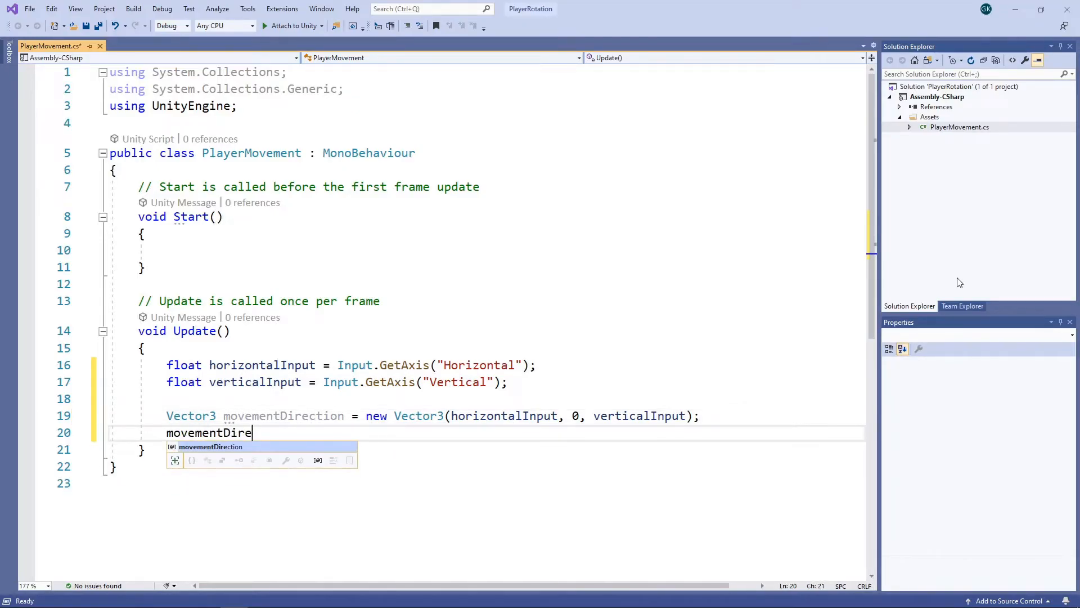
{"action": "type", "text": "ction.Normalize();"}
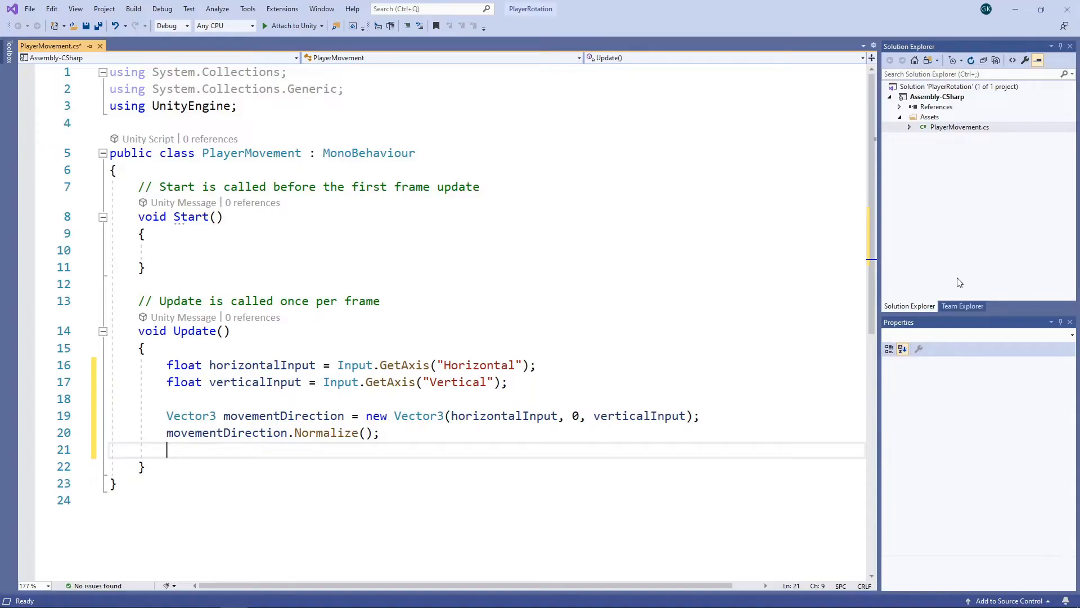
Add a public speed field and translate by movementDirection * speed * Time.deltaTime in world space
{"action": "type", "text": "transform.Tran"}
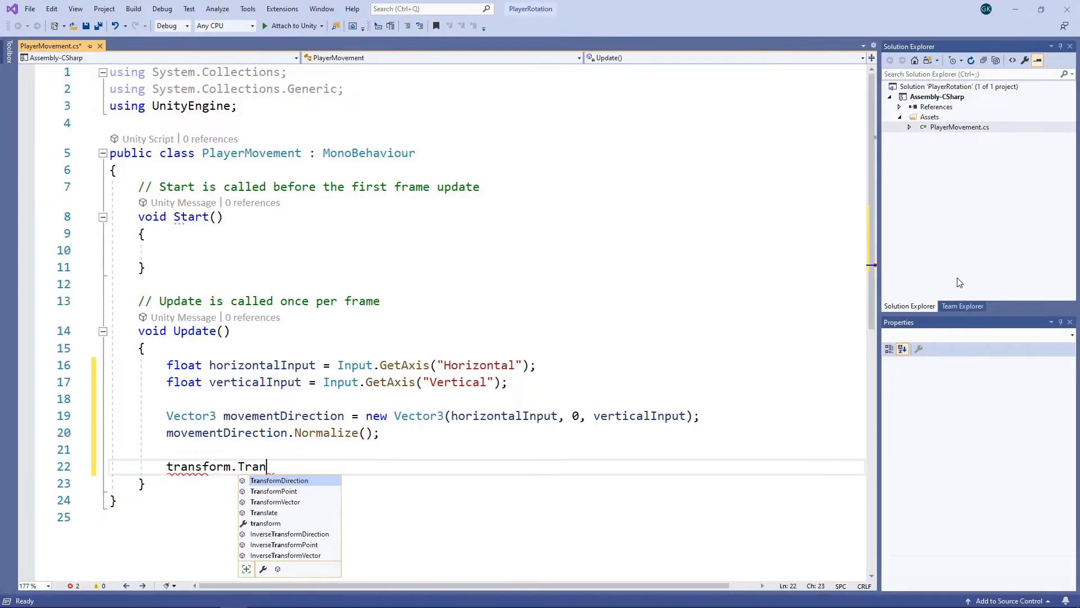
{"action": "type", "text": "slate(movementDirection"}
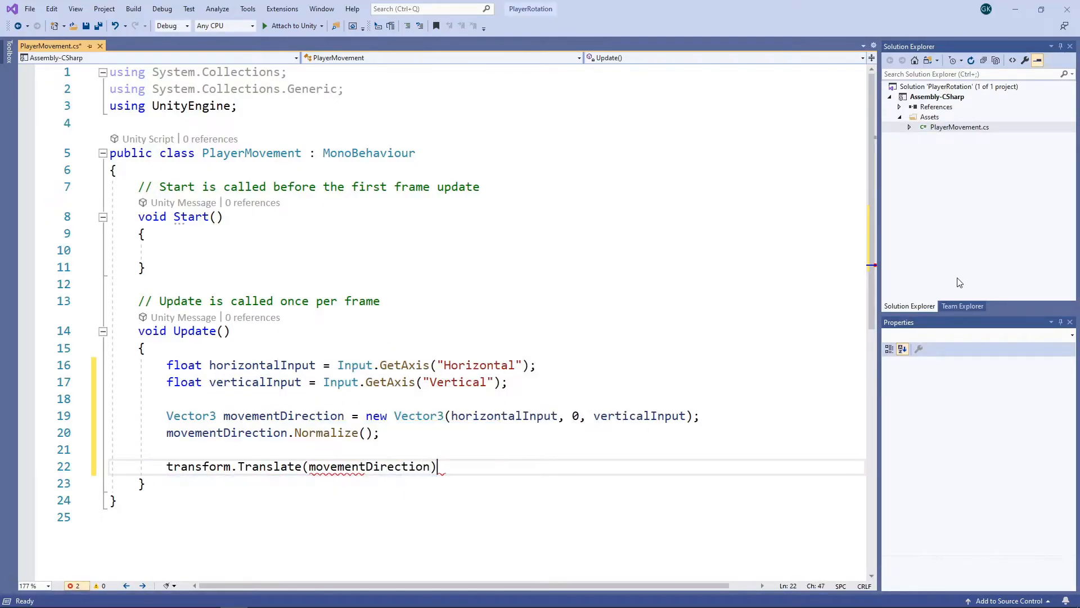
{"action": "type", "text": ";"}
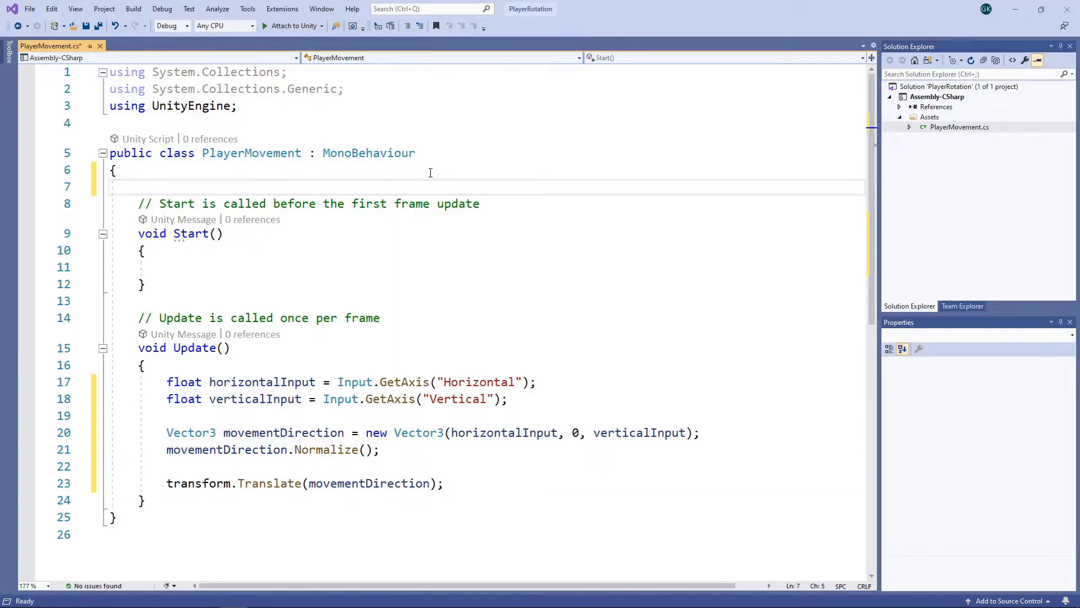
{"action": "type", "text": "public float s"}
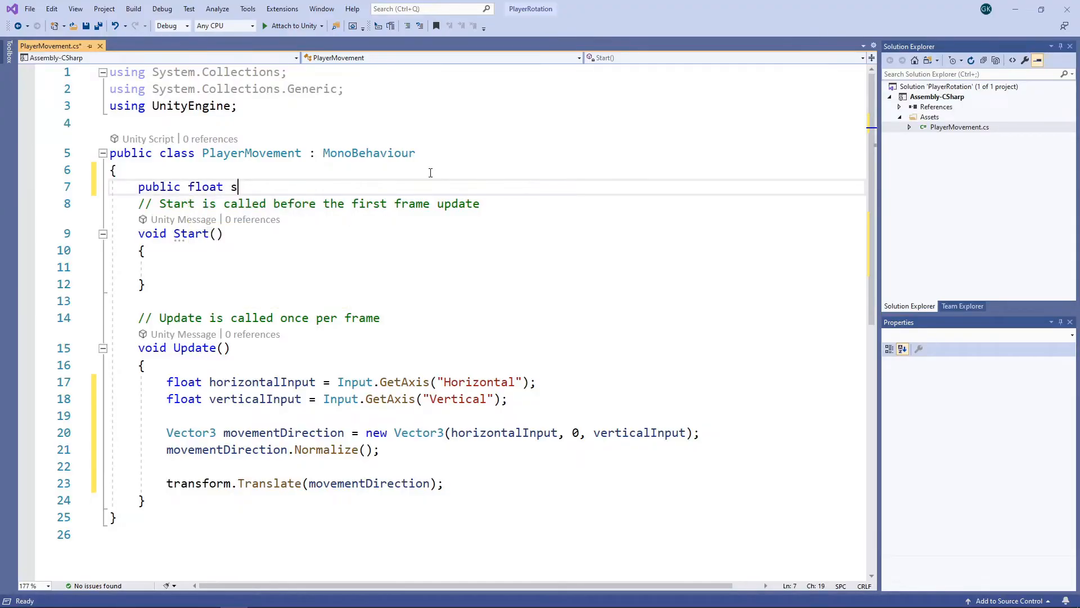
{"action": "type", "text": "peed;"}
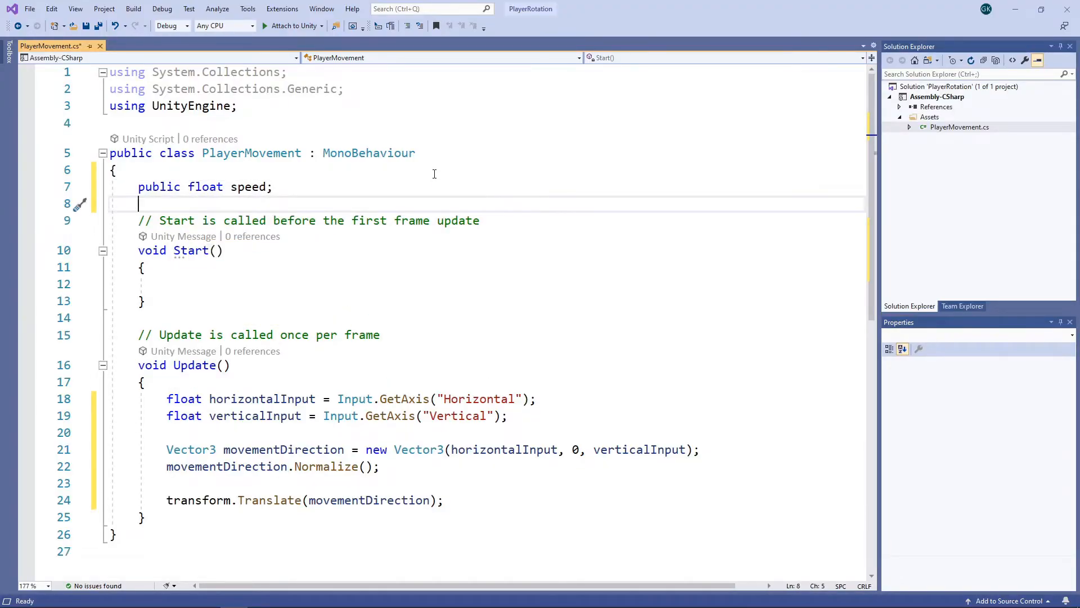
{"action": "left_click", "coordinate": [433, 500]}
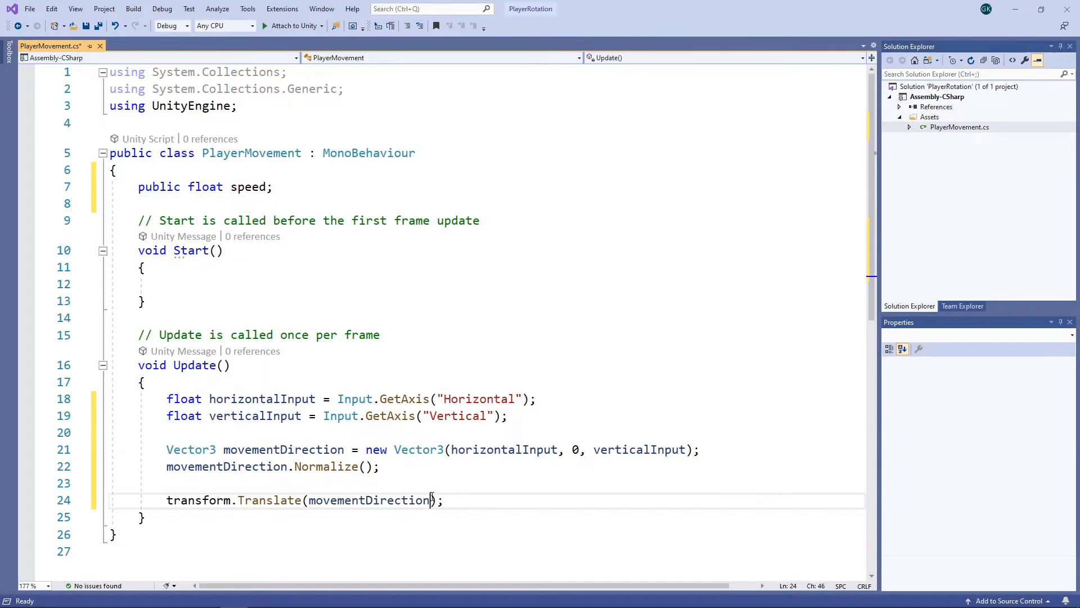
{"action": "type", "text": "* speed *"}
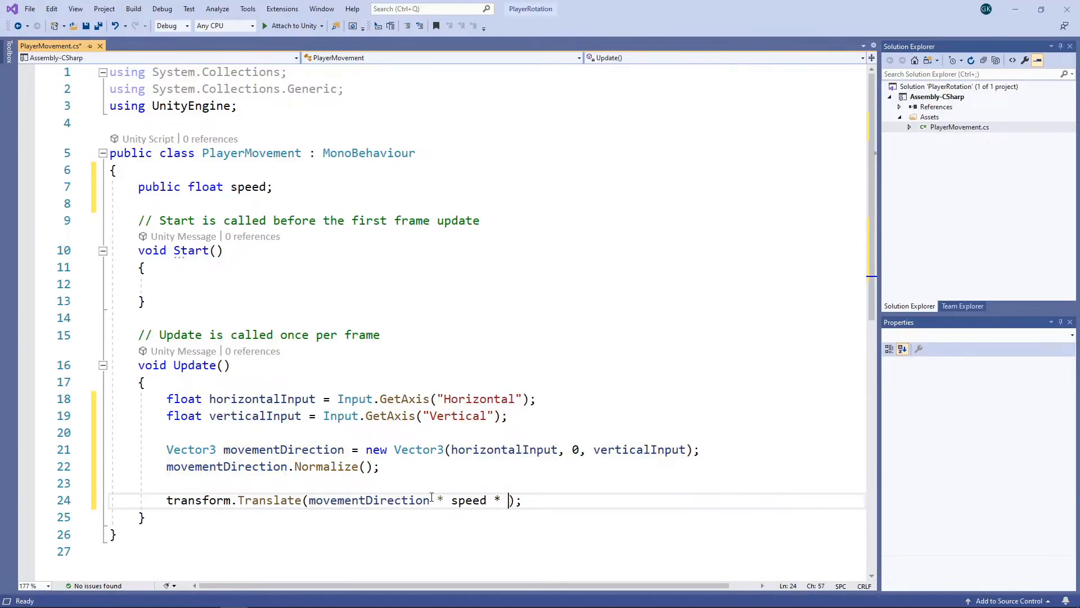
{"action": "type", "text": "Time.deltaTime"}
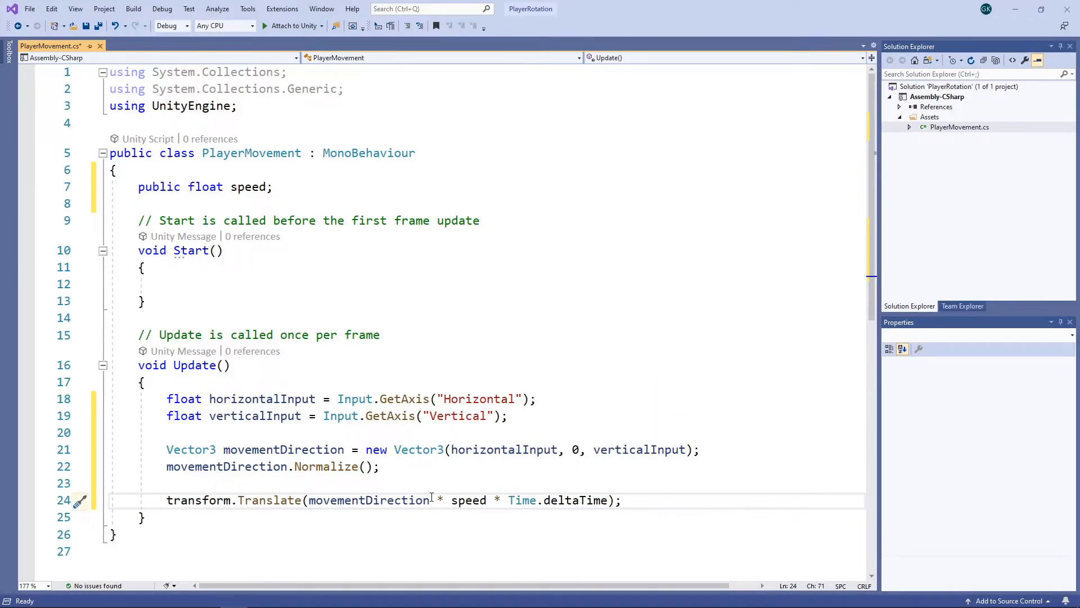
{"action": "type", "text": ", Space.World"}
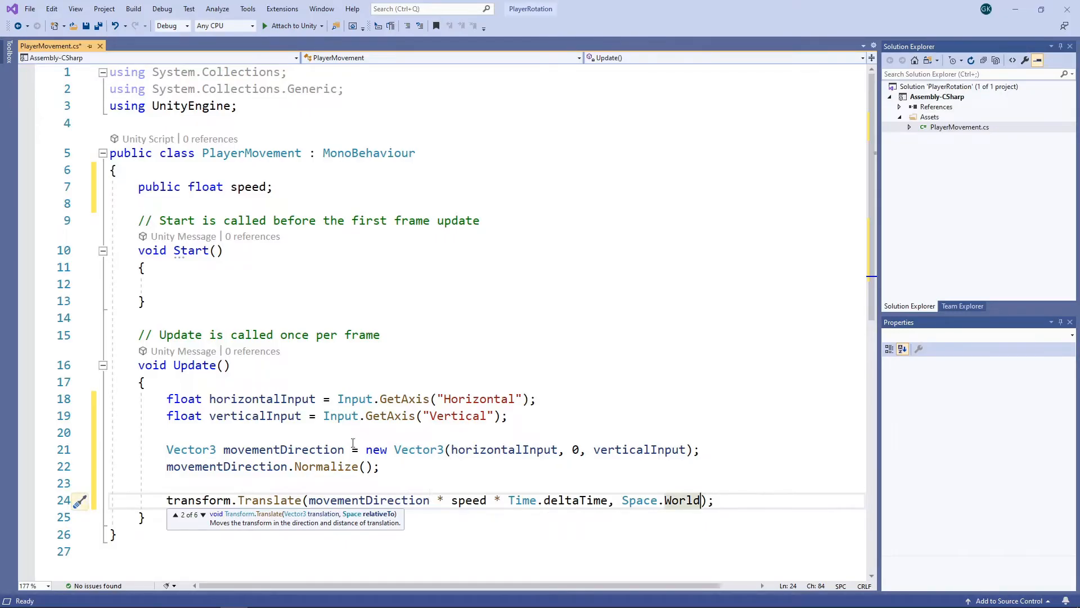
{"action": "mouse_move", "coordinate": [86, 26]}
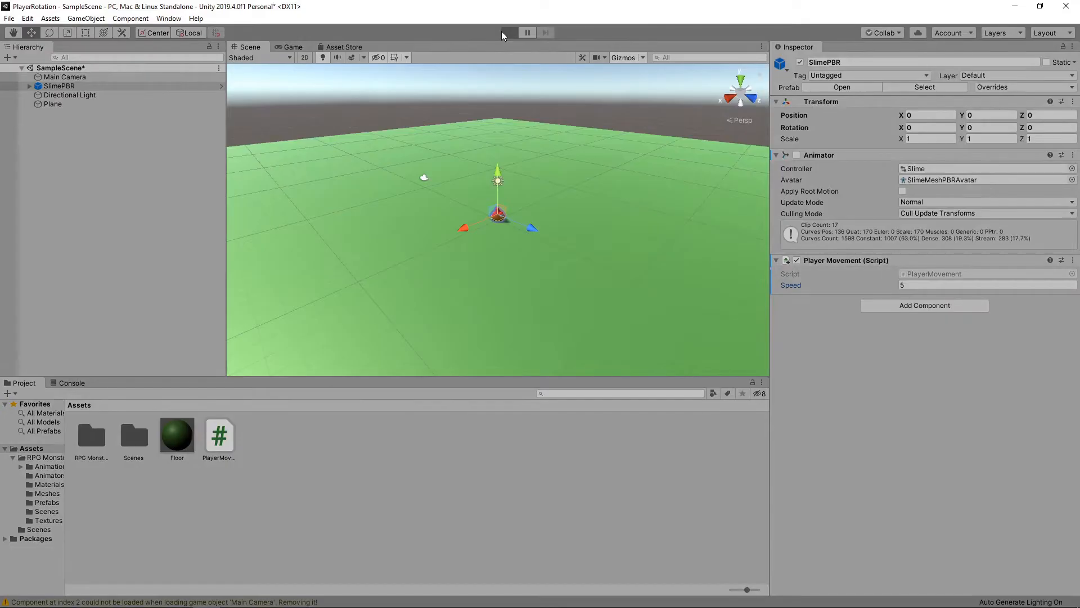
Play the scene to test the slime moving with Speed 5
{"action": "left_click", "coordinate": [509, 33]}
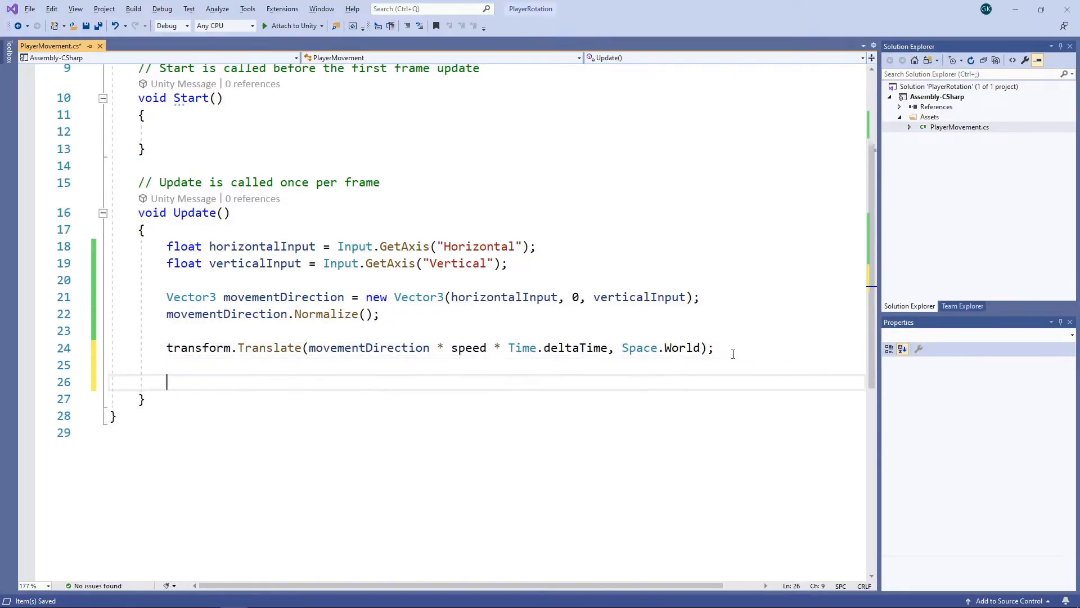
Set transform.forward to movementDirection when it is not Vector3.zero, then return to Unity
{"action": "type", "text": "if (movementDi"}
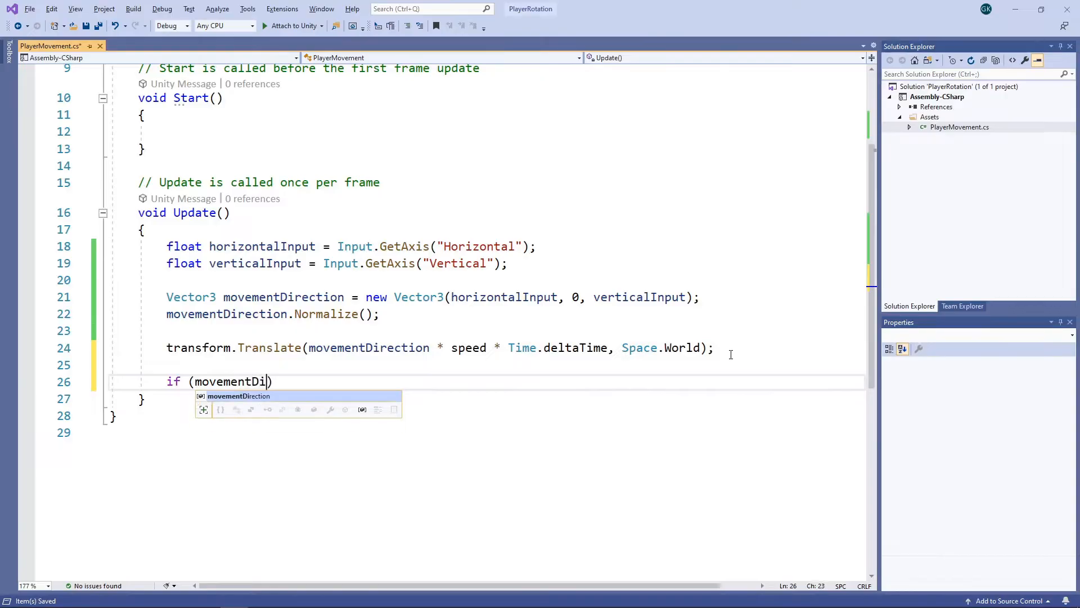
{"action": "type", "text": "rection != Vector3.Zero"}
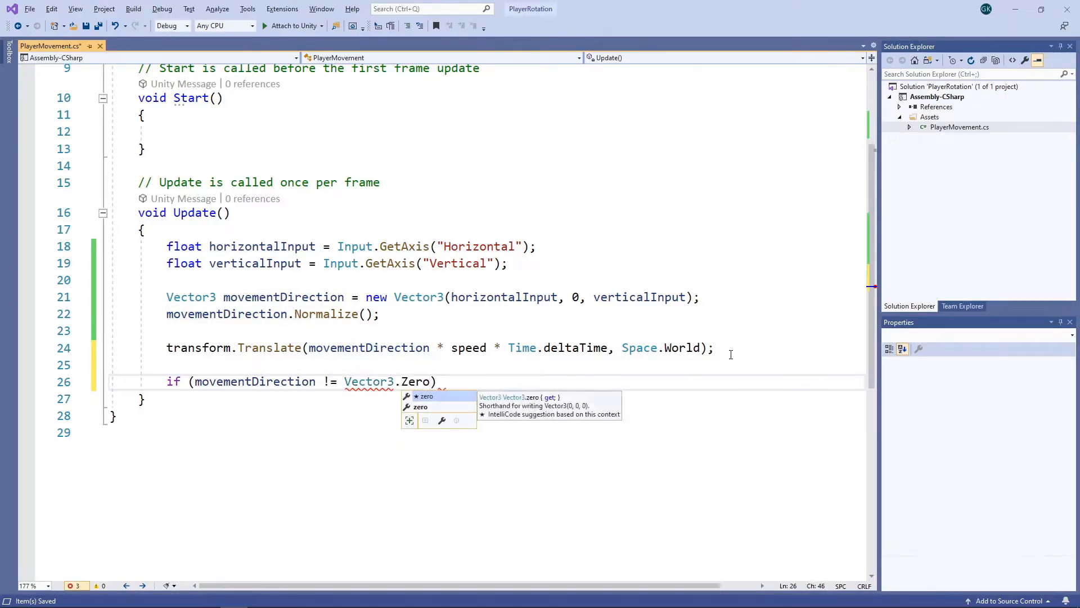
{"action": "key", "text": "Enter"}
{"action": "type", "text": "{"}
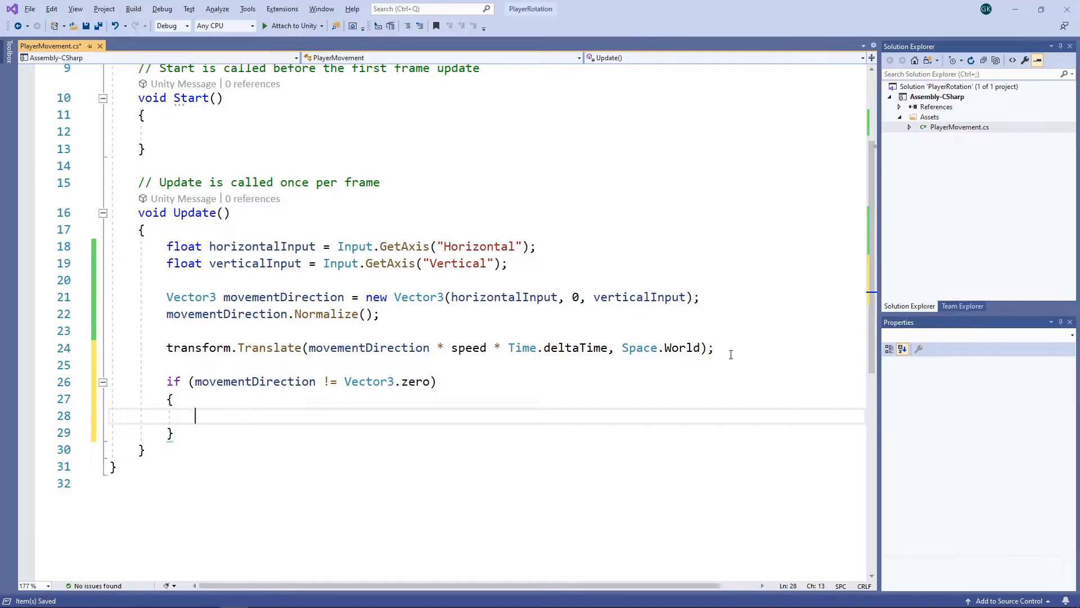
{"action": "type", "text": "tr"}
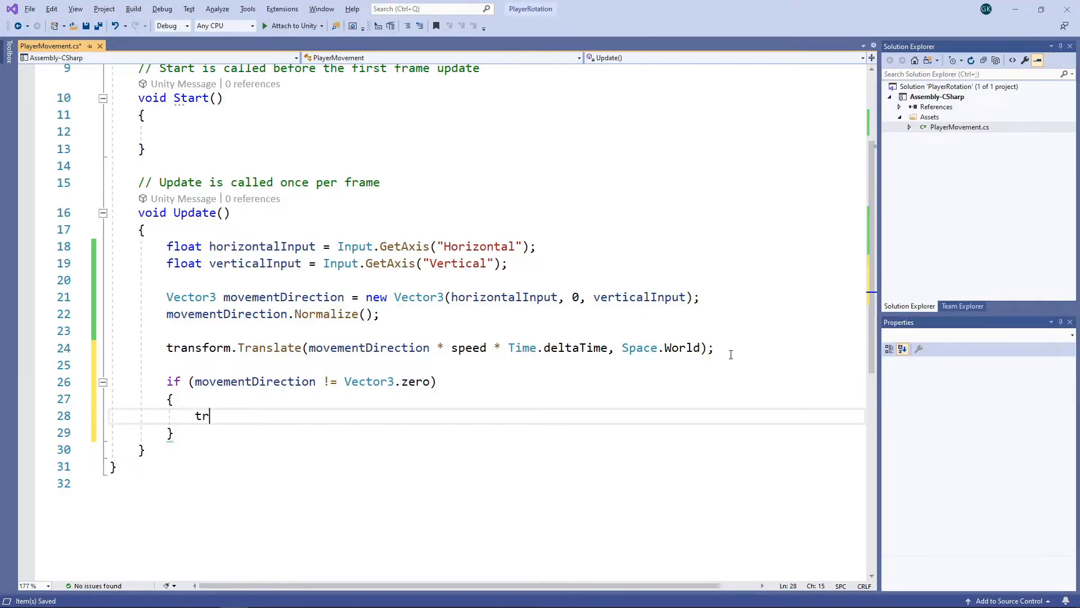
{"action": "type", "text": "ansform.forwa"}
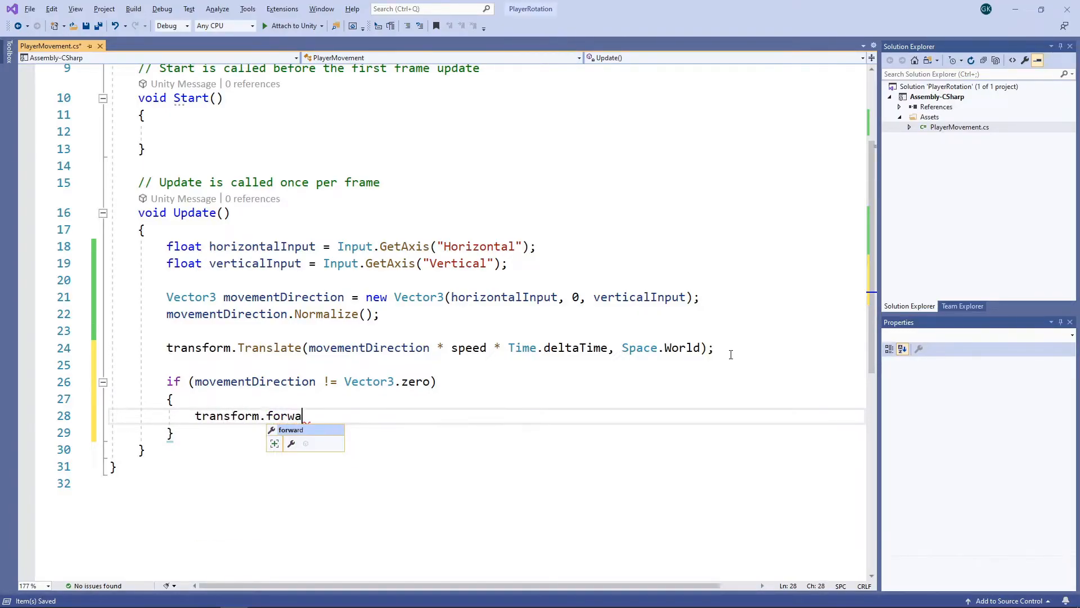
{"action": "type", "text": "rd = movementDirection;"}
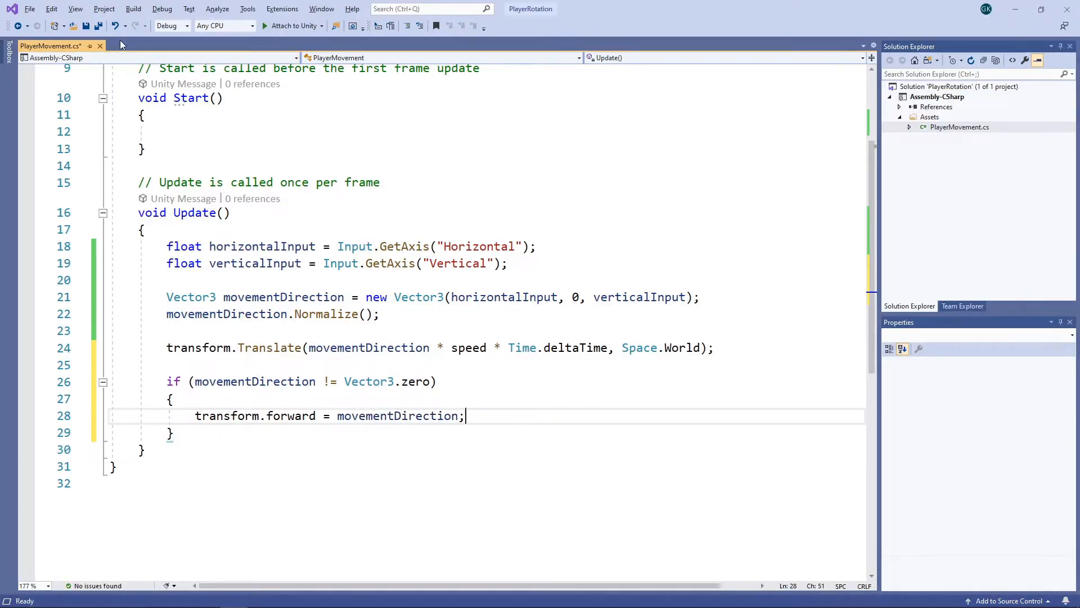
{"action": "left_click", "coordinate": [84, 26]}
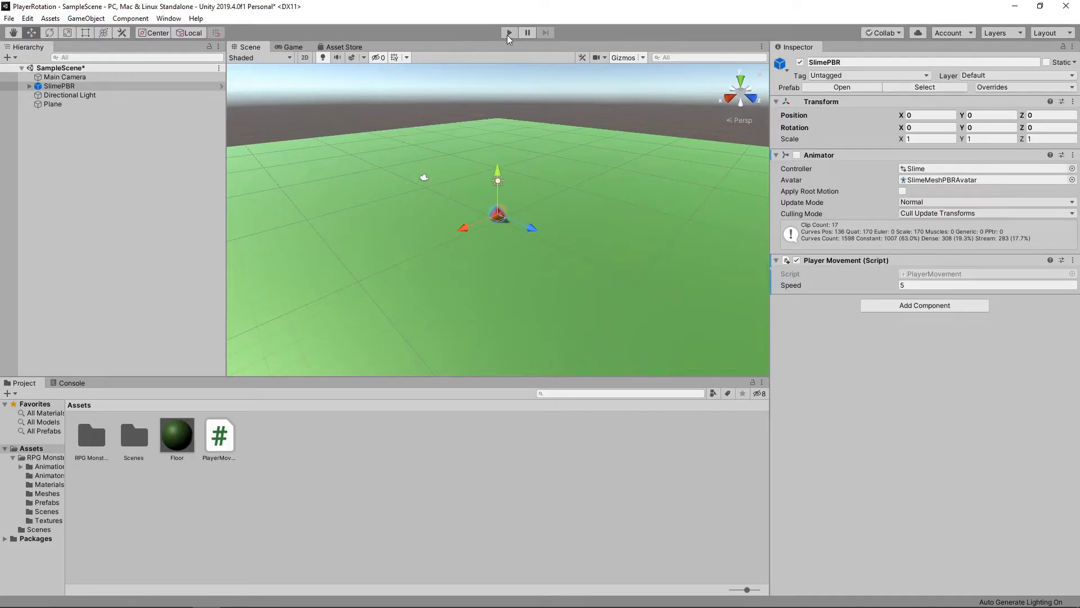
{"action": "left_click", "coordinate": [509, 33]}
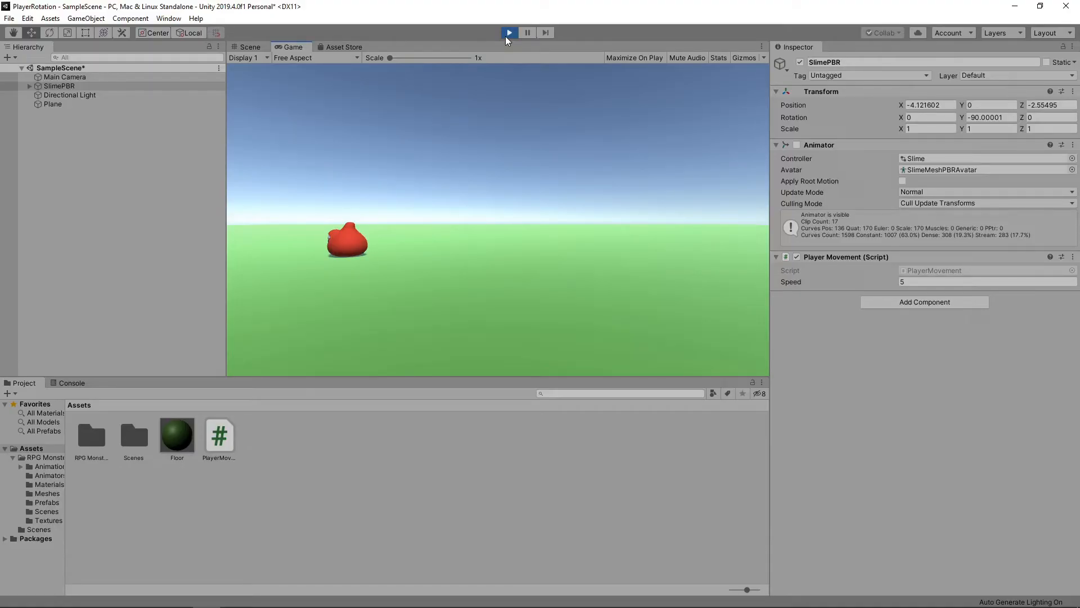
{"action": "left_click", "coordinate": [509, 33]}
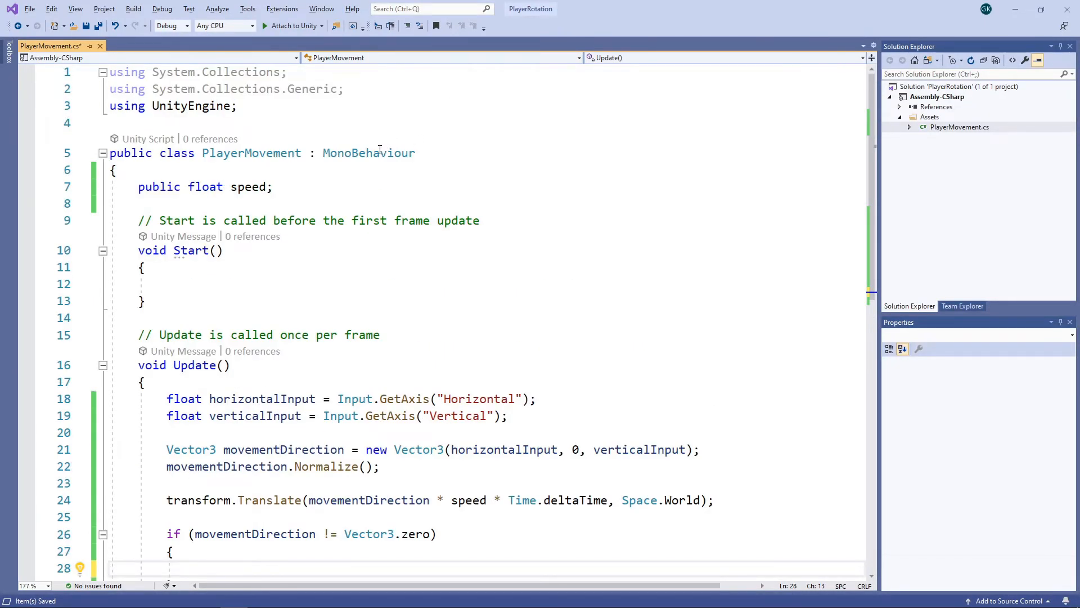
Add a public rotationSpeed field and compute toRotation with Quaternion.LookRotation(movementDirection)
{"action": "type", "text": "public"}
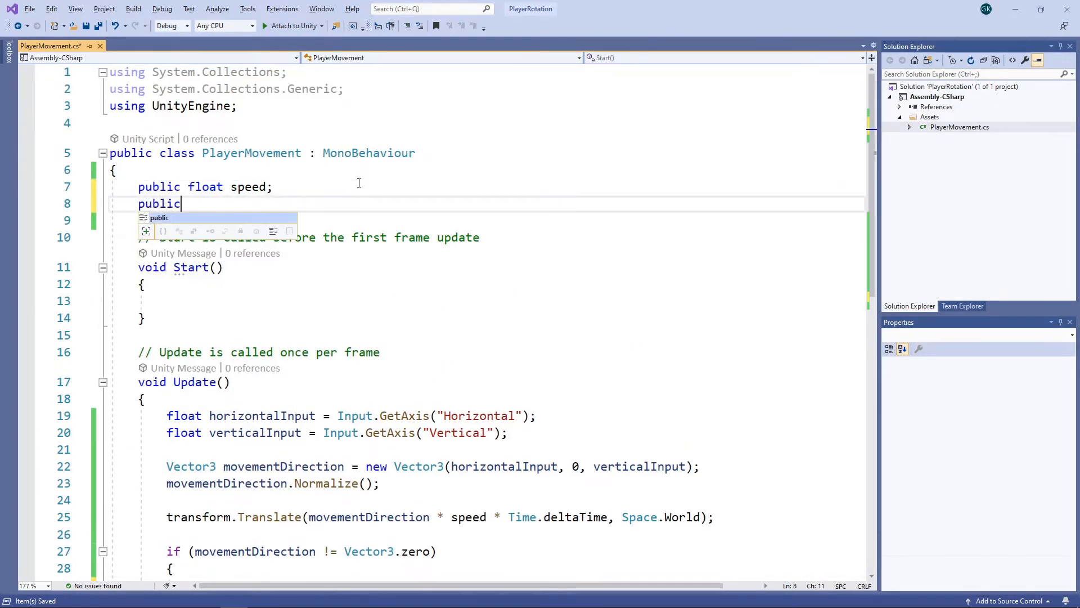
{"action": "type", "text": "float rotation"}
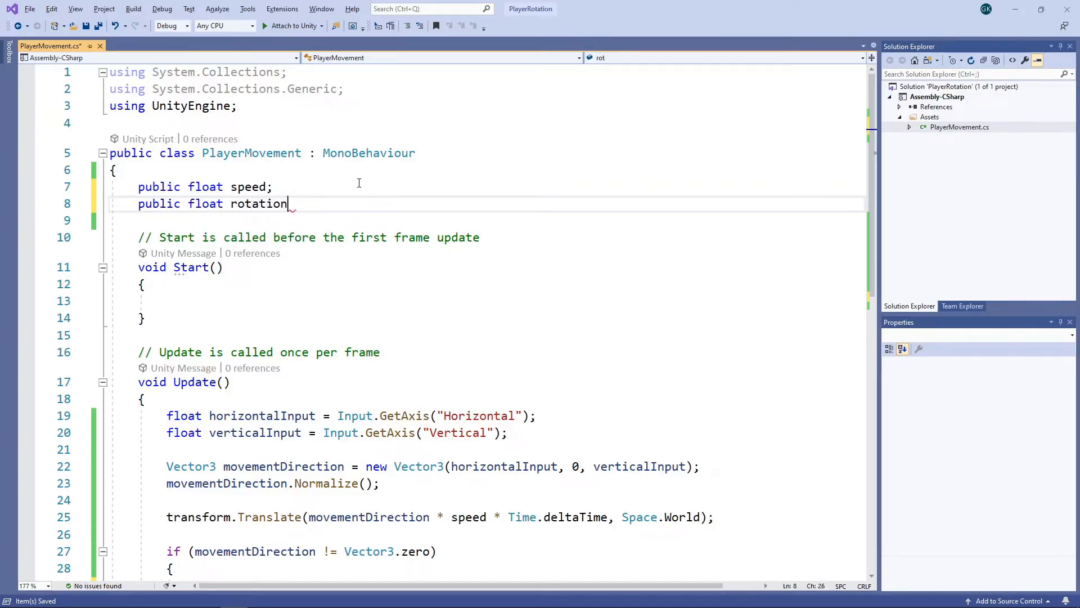
{"action": "type", "text": "Speed;"}
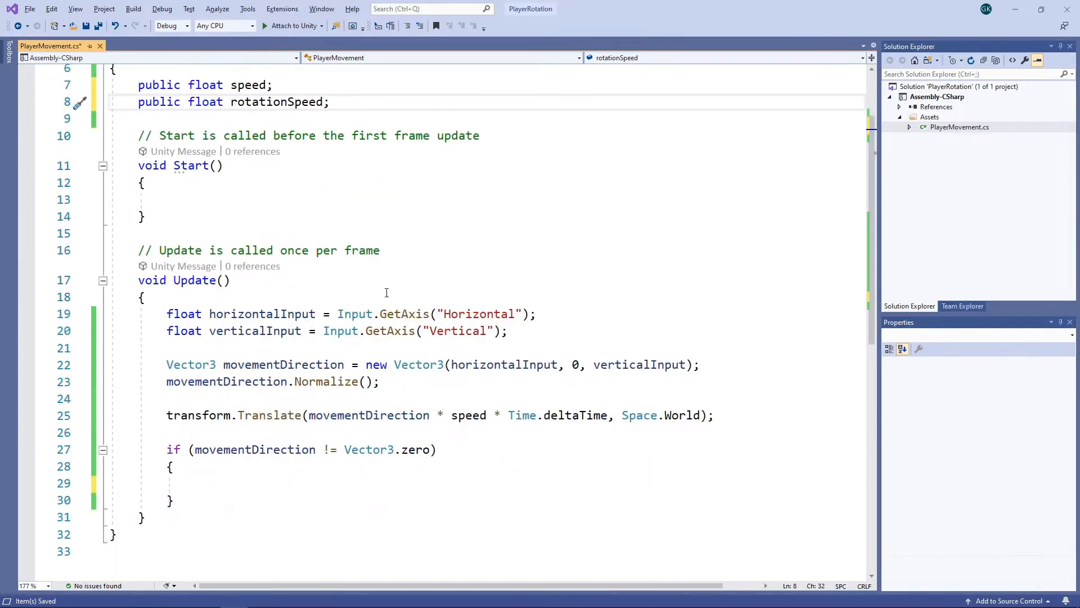
{"action": "scroll", "scroll_direction": "down", "scroll_amount": 3}
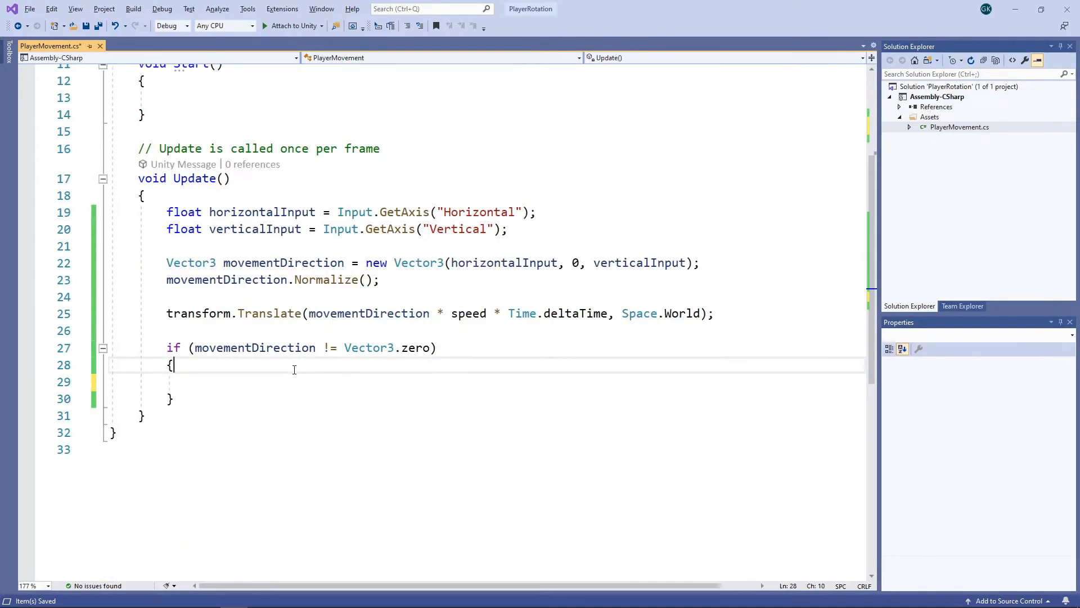
{"action": "type", "text": "Quaternion to"}
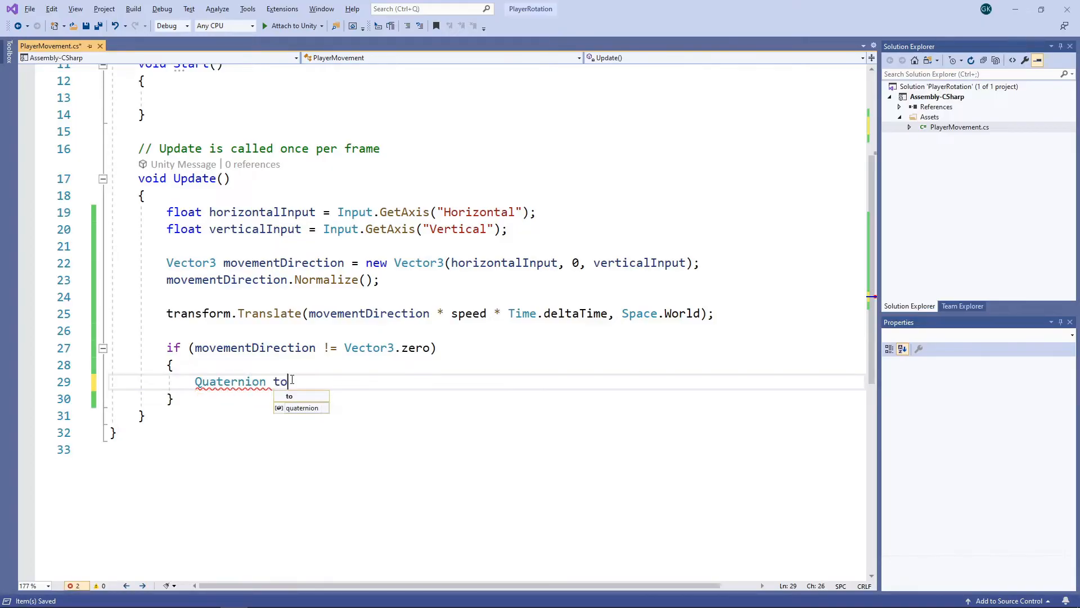
{"action": "type", "text": "Rotation"}
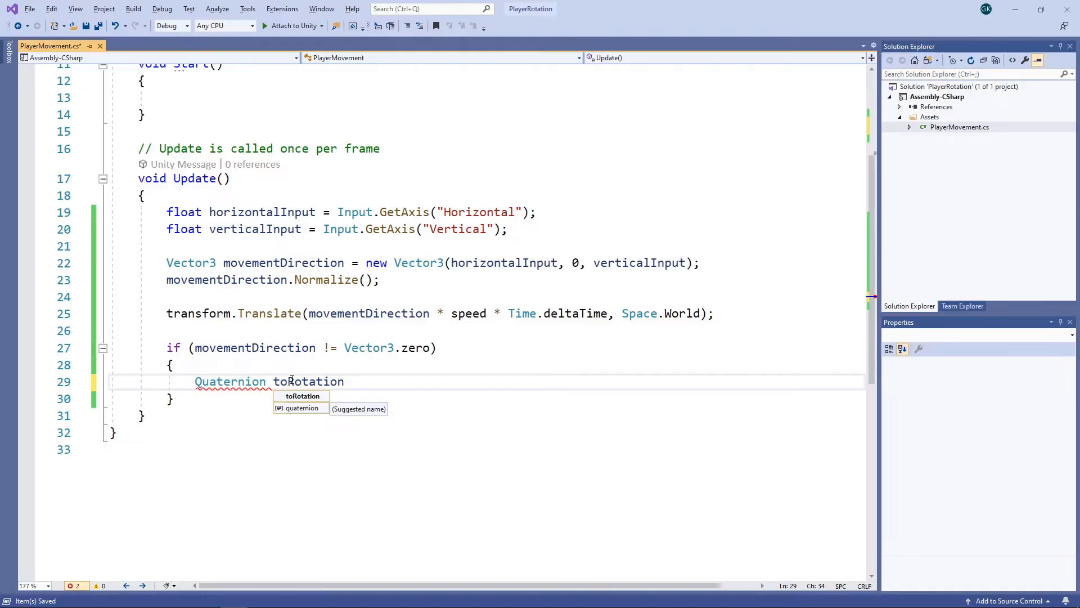
{"action": "type", "text": "= Quaternio"}
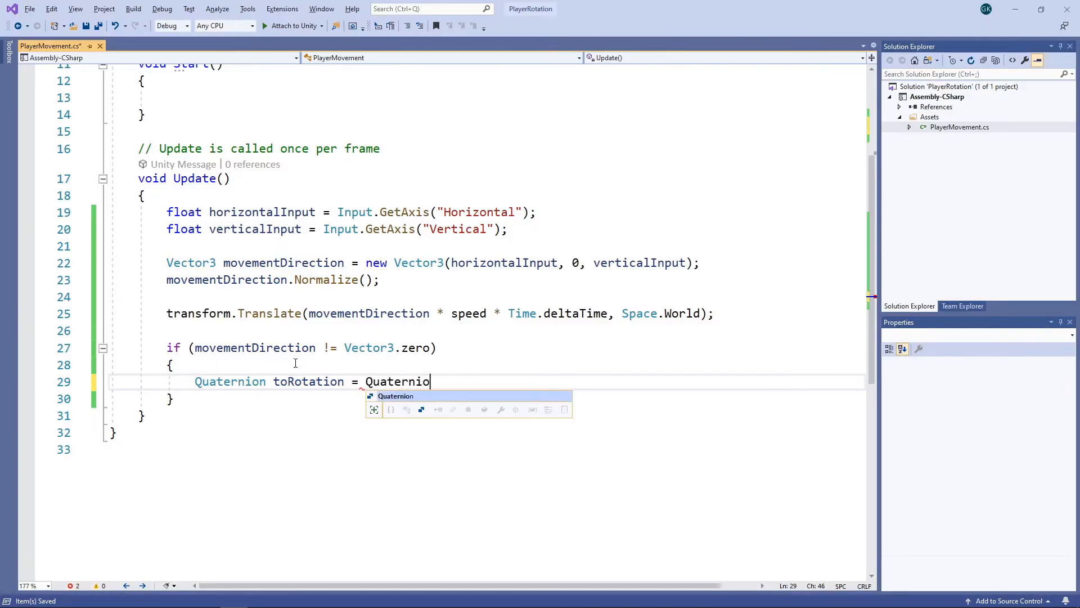
{"action": "type", "text": ".LookRotatio"}
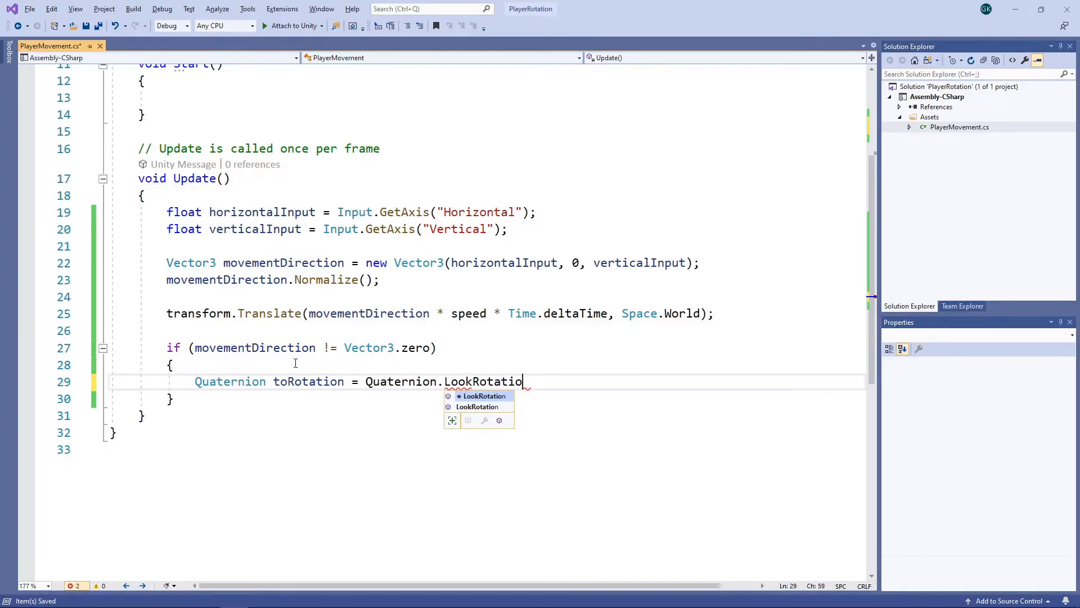
{"action": "type", "text": "("}
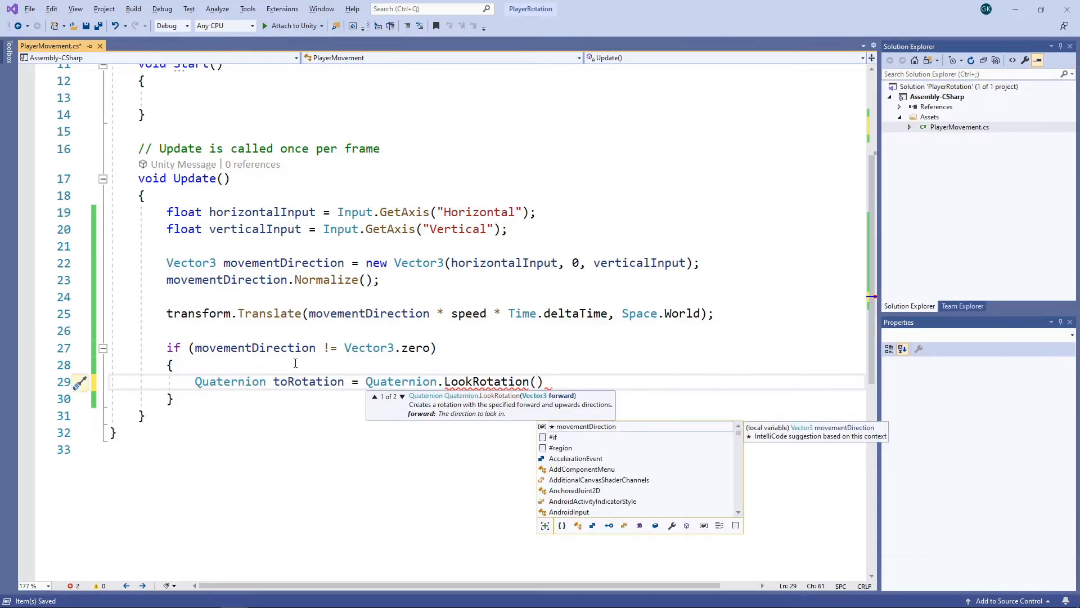
{"action": "type", "text": "movementDirection, Vector3.up"}
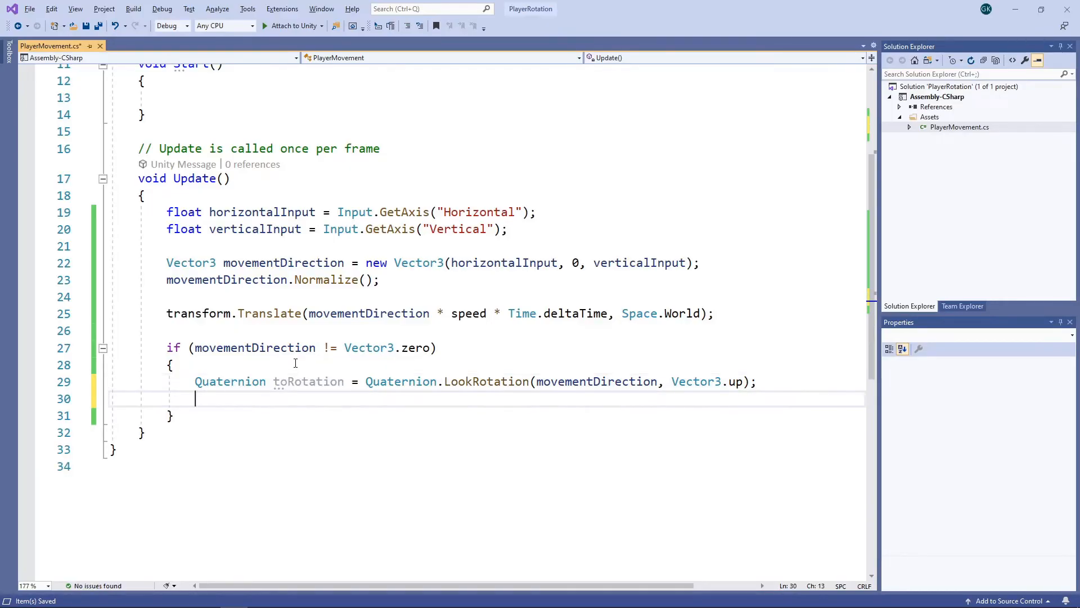
Set transform.rotation via Quaternion.RotateTowards using rotationSpeed * Time.deltaTime, then return to Unity
{"action": "type", "text": "transform."}
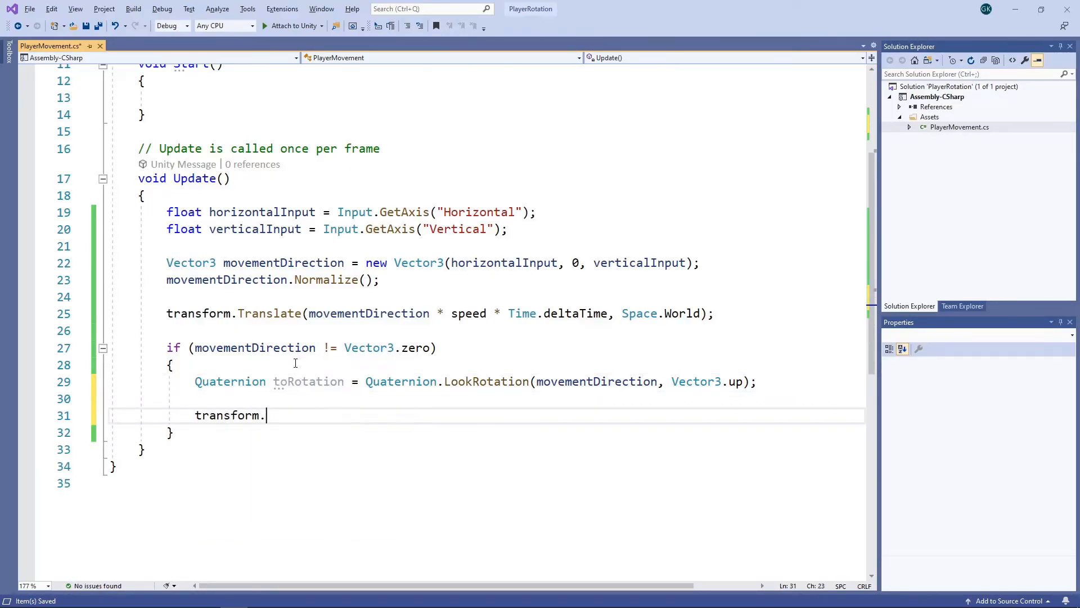
{"action": "type", "text": "rotation ="}
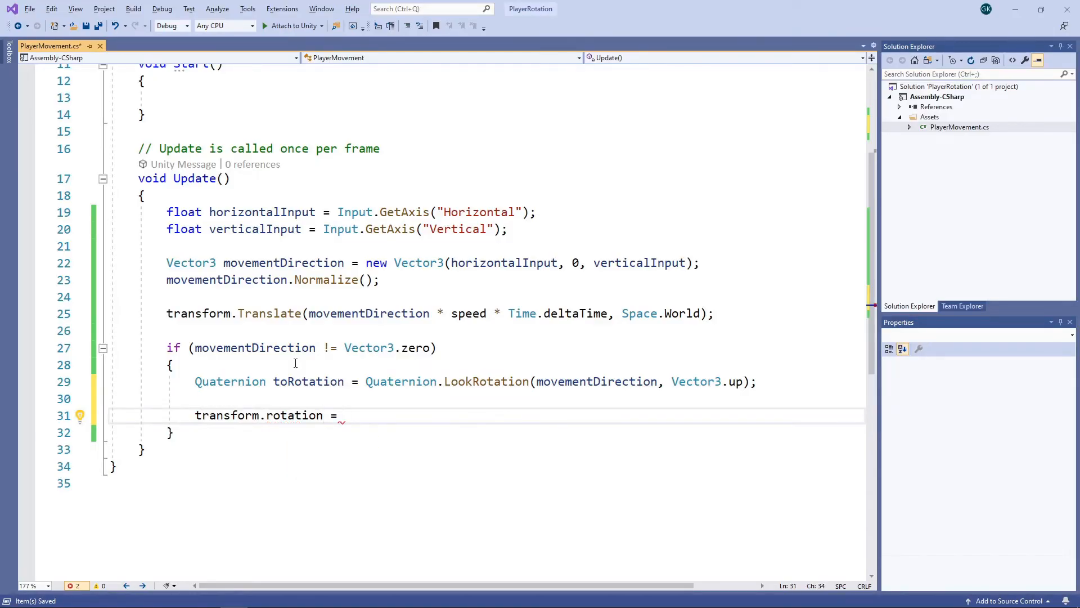
{"action": "type", "text": "Quaternion.RotateTowards("}
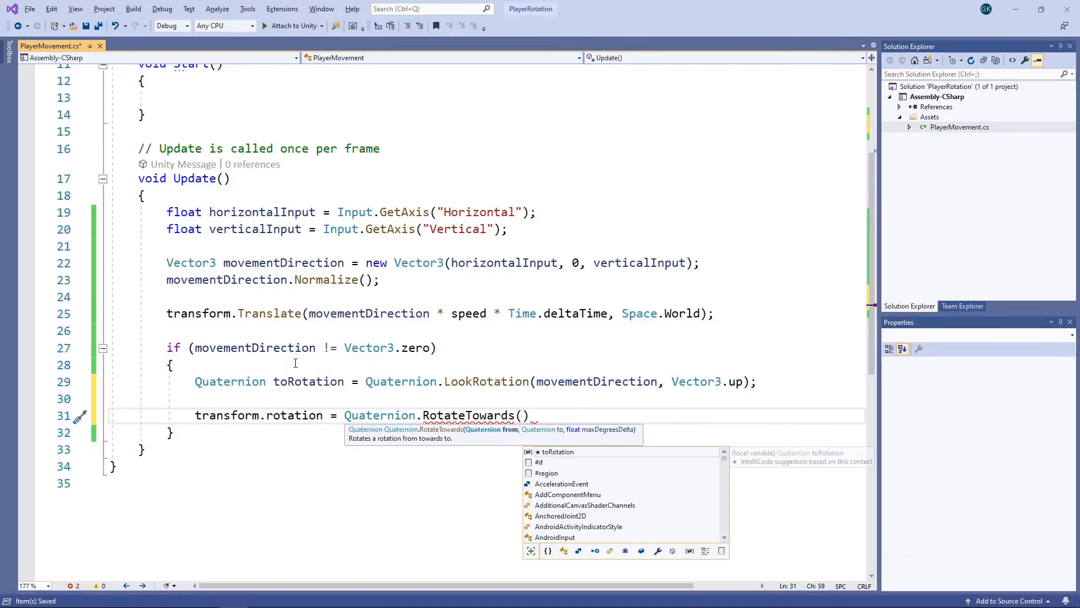
{"action": "type", "text": "transform.rotation, to"}
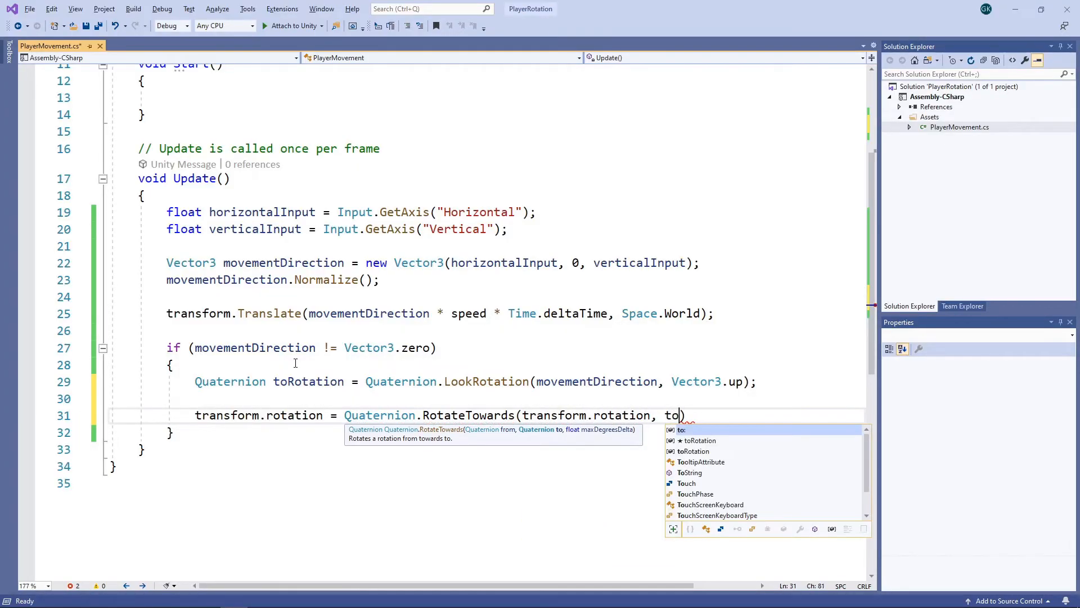
{"action": "type", "text": "Rotation, rotationSpeed * Time.deltaTime"}
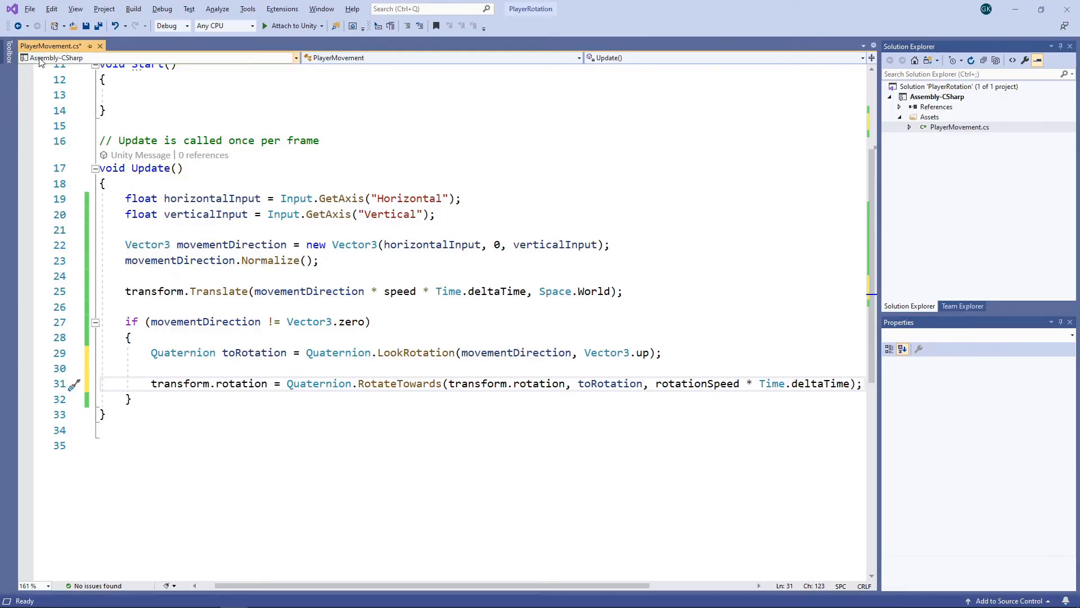
{"action": "left_click", "coordinate": [85, 25]}
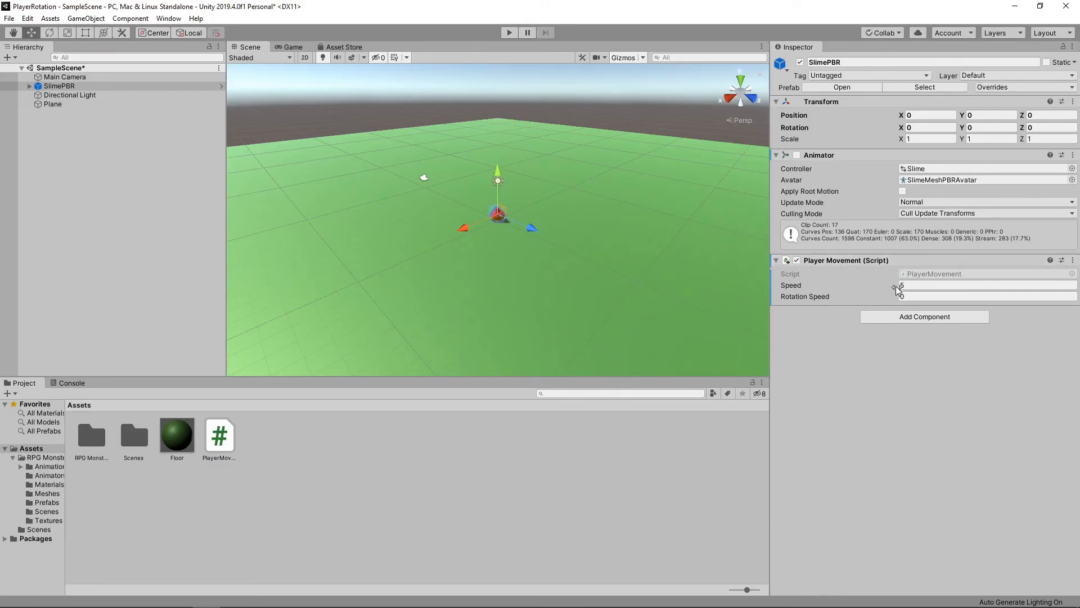
Set the slime's Rotation Speed to 720 and play the scene to test smooth turning
{"action": "left_click", "coordinate": [985, 295]}
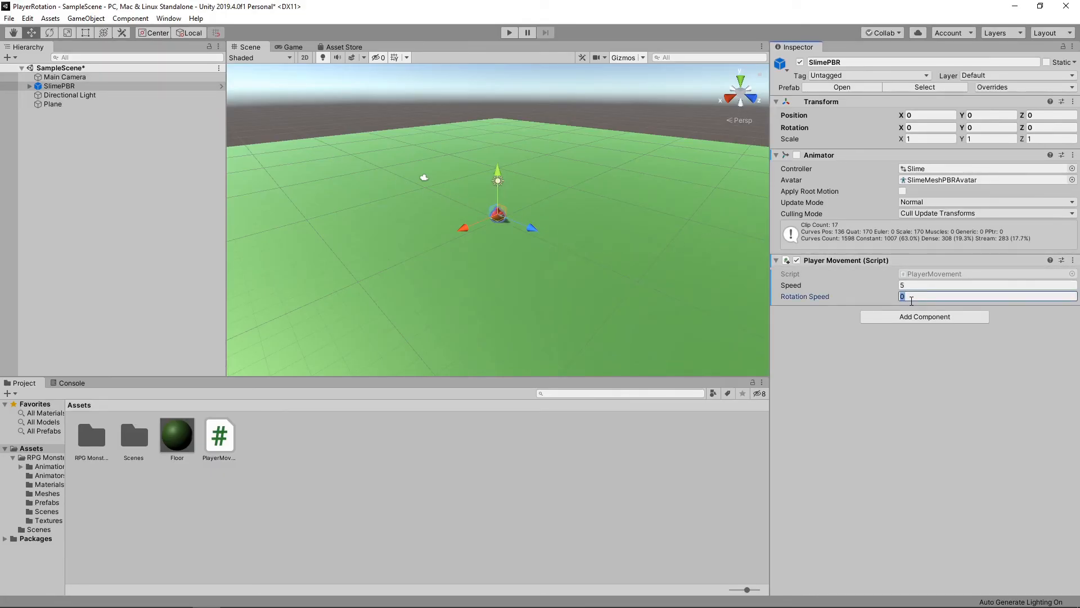
{"action": "type", "text": "720"}
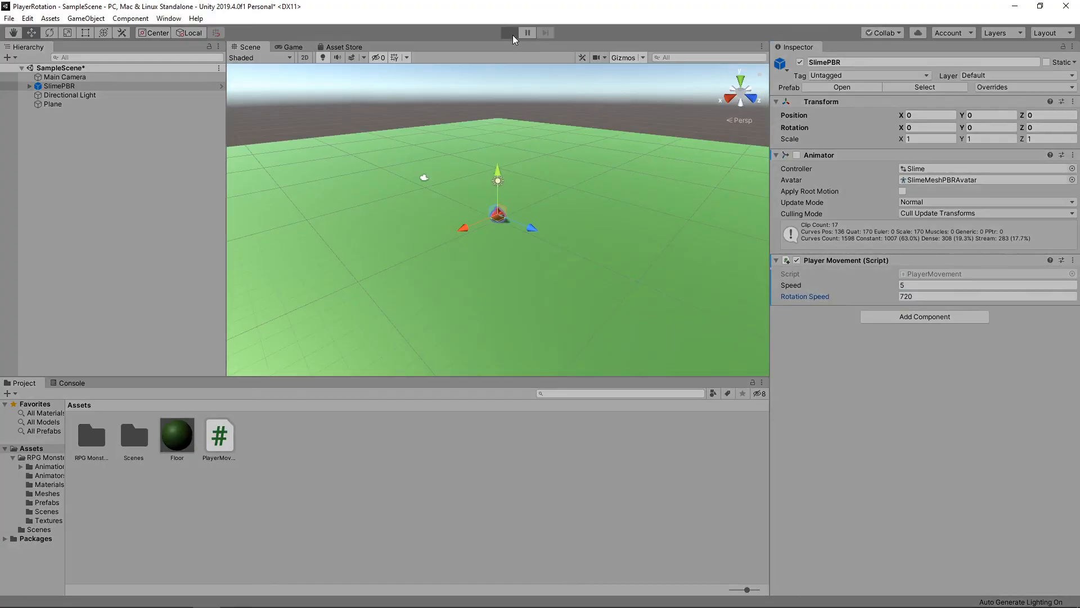
{"action": "left_click", "coordinate": [509, 33]}
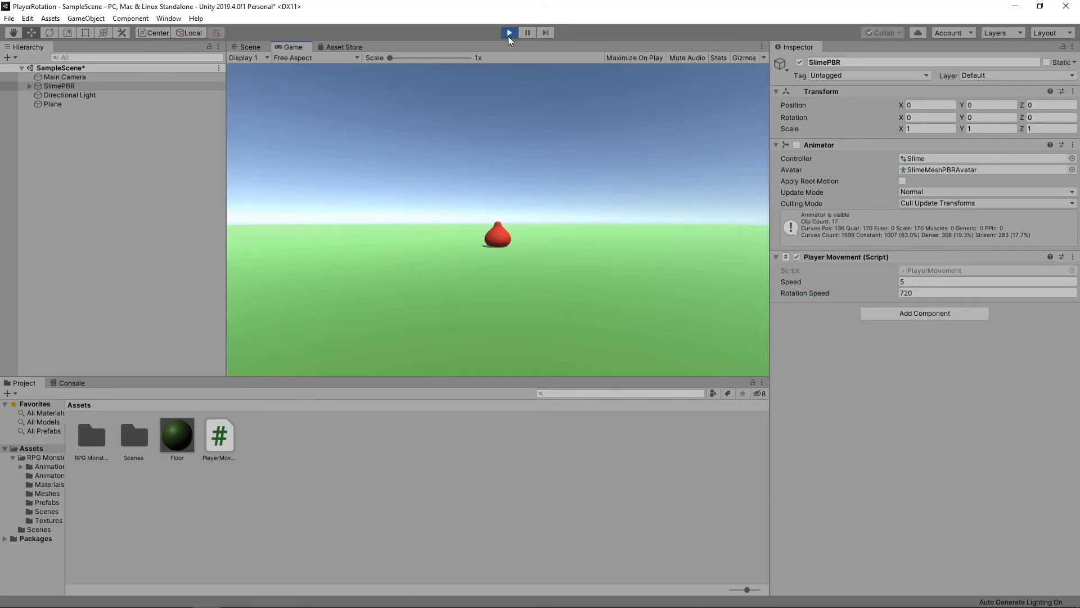